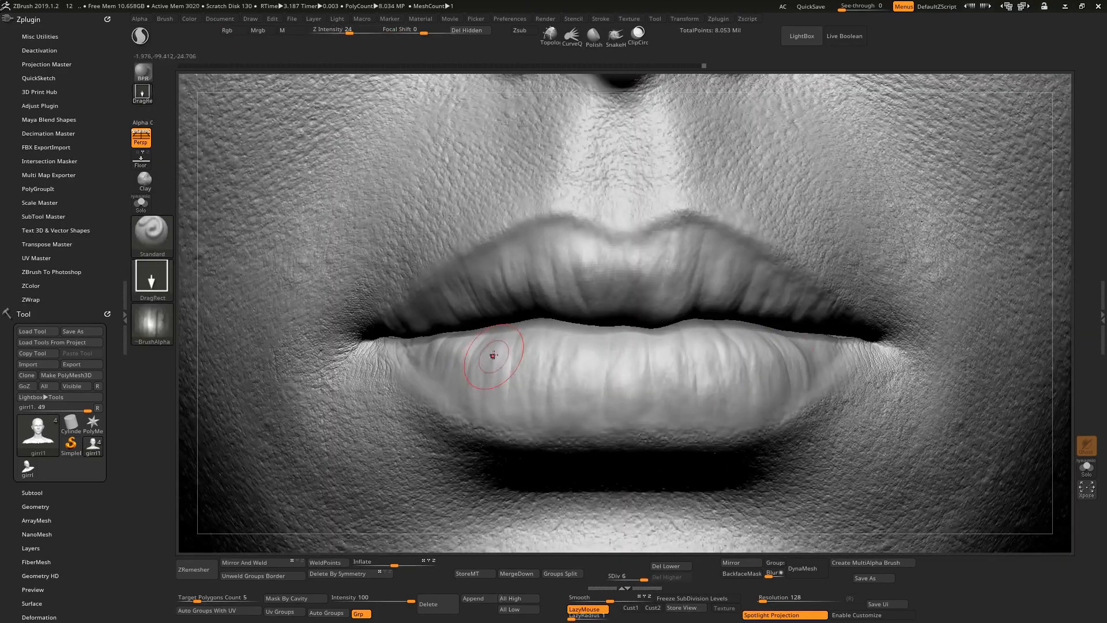
Step: Bring the cheek area beside the nose into view for texturing
drag(495, 353, 605, 371)
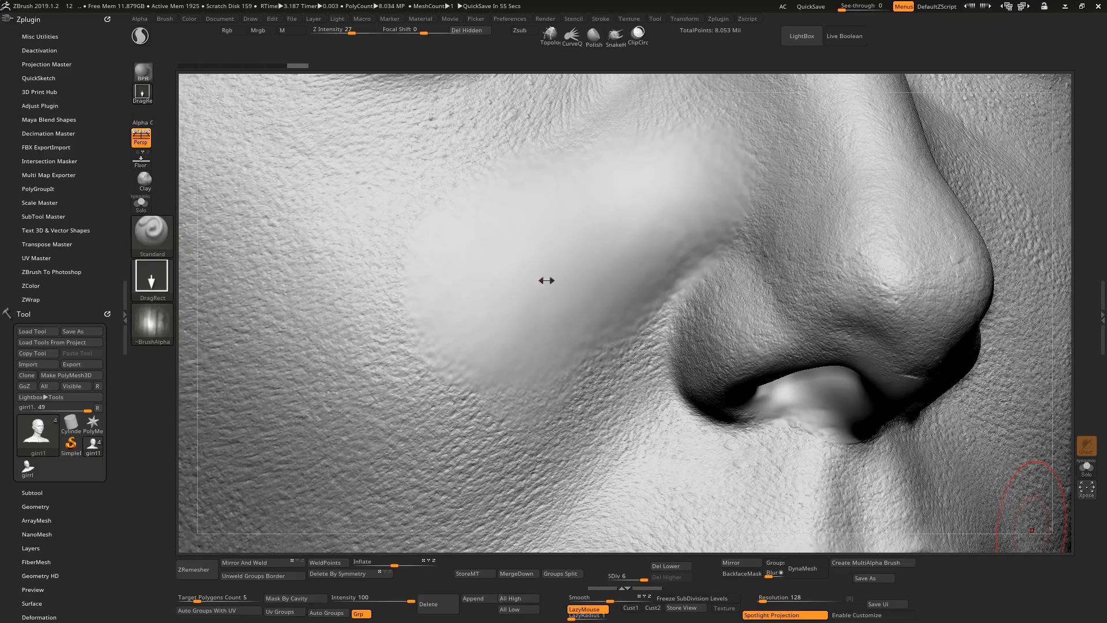
mouse_move(388, 421)
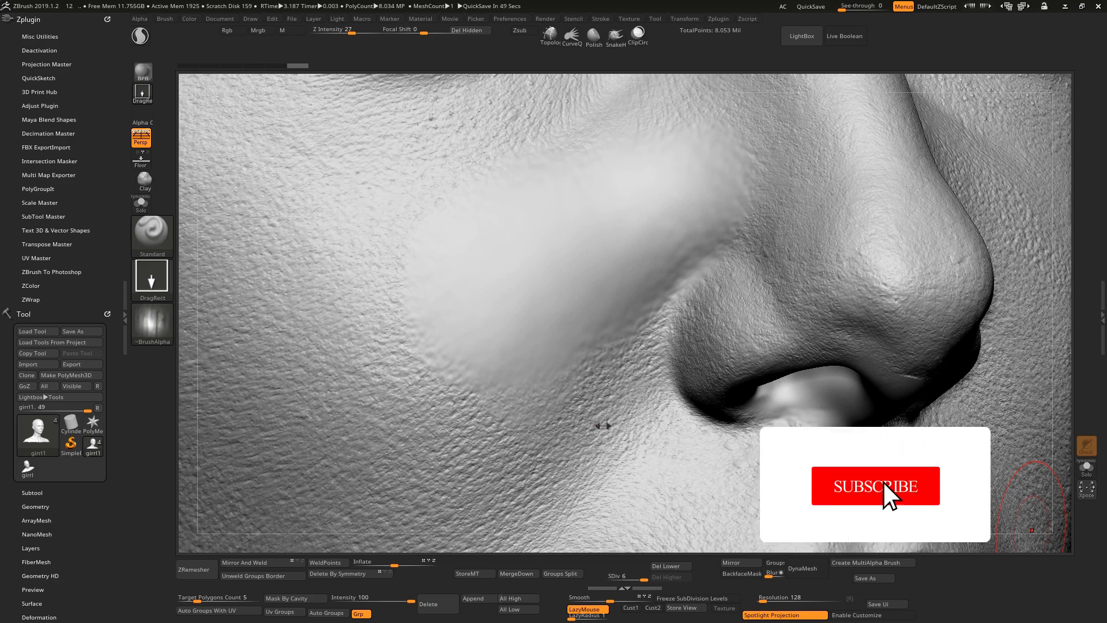
click(875, 486)
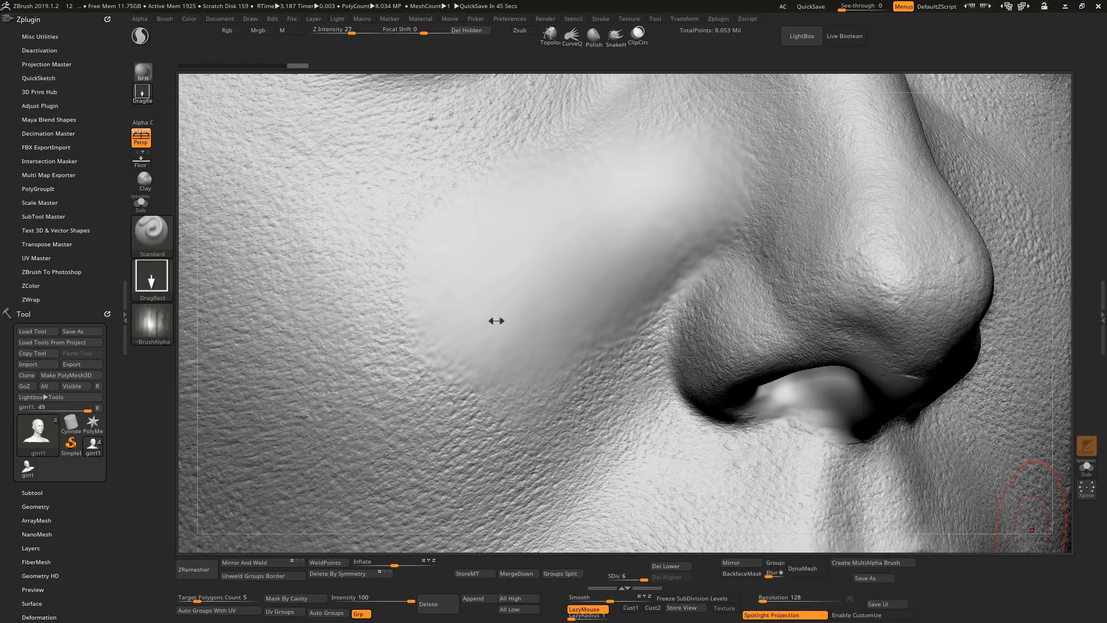
mouse_move(268, 351)
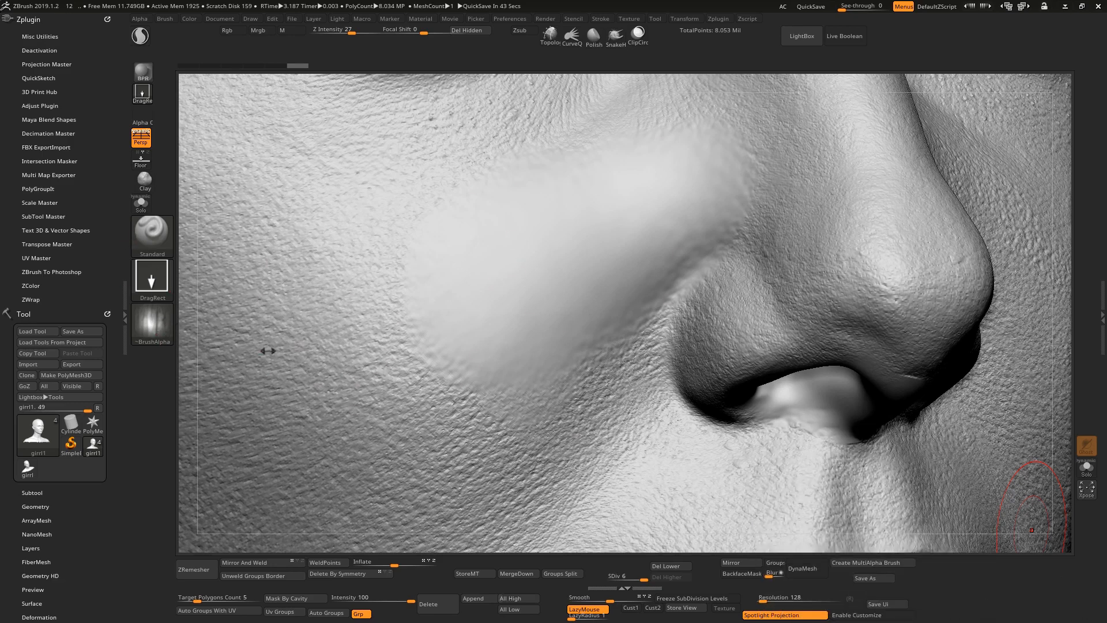
mouse_move(315, 349)
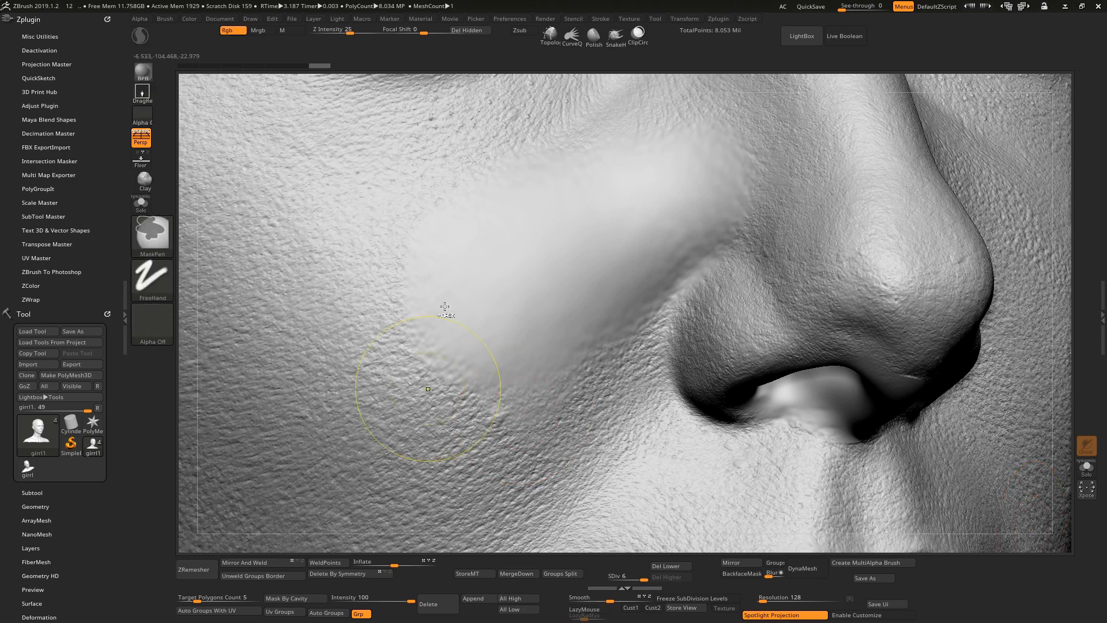
Step: Stamp the Micro Disp alpha onto the cheek with a low-intensity DragRect stroke
click(141, 35)
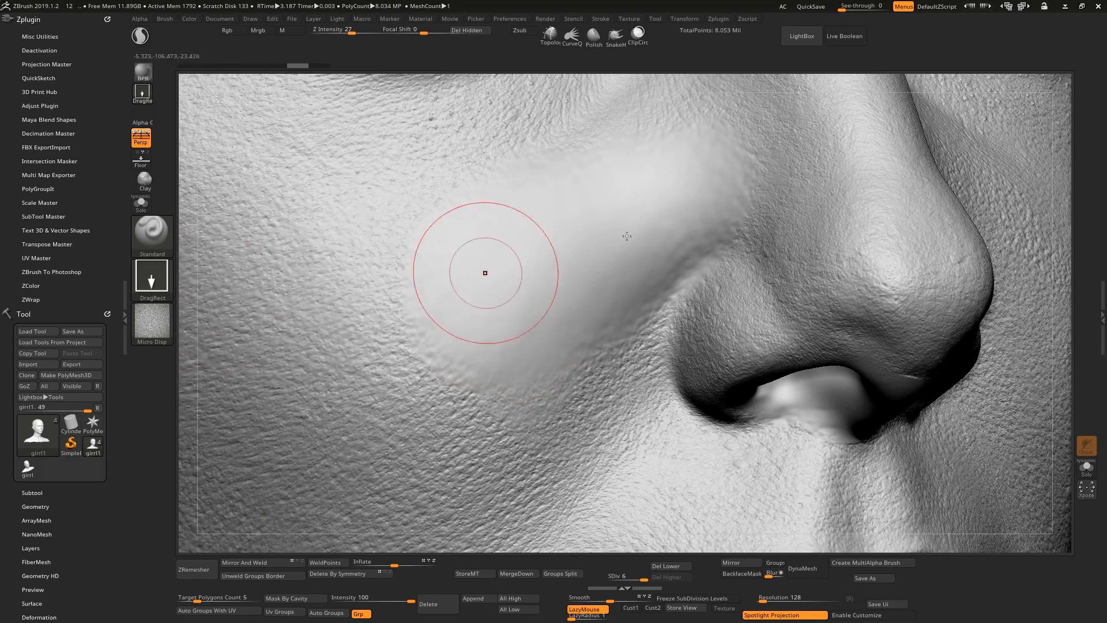
mouse_move(563, 281)
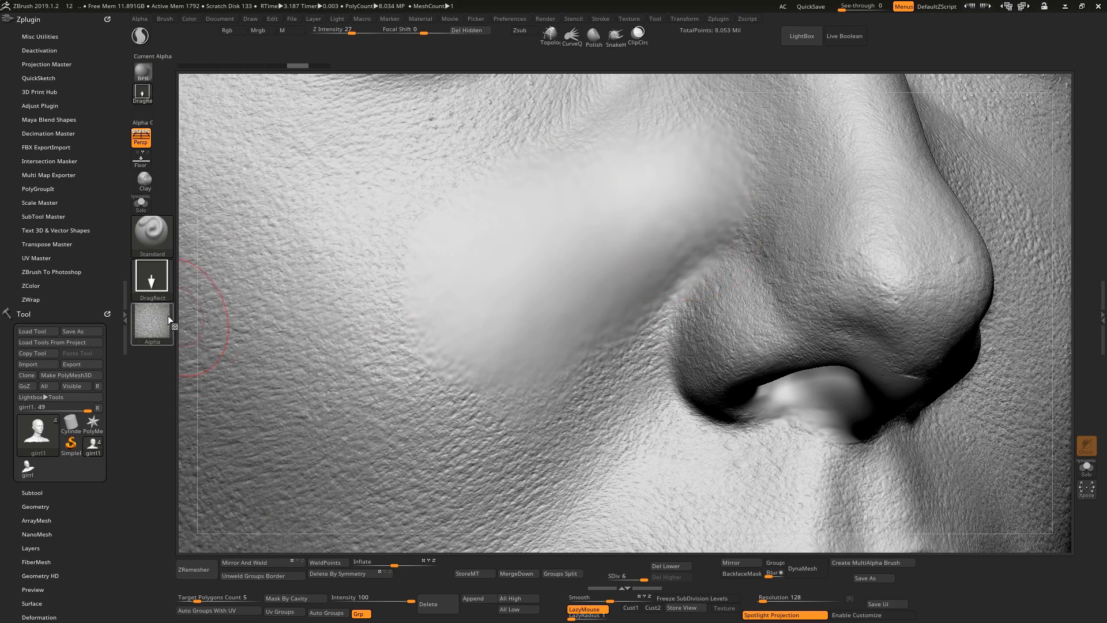
mouse_move(152, 323)
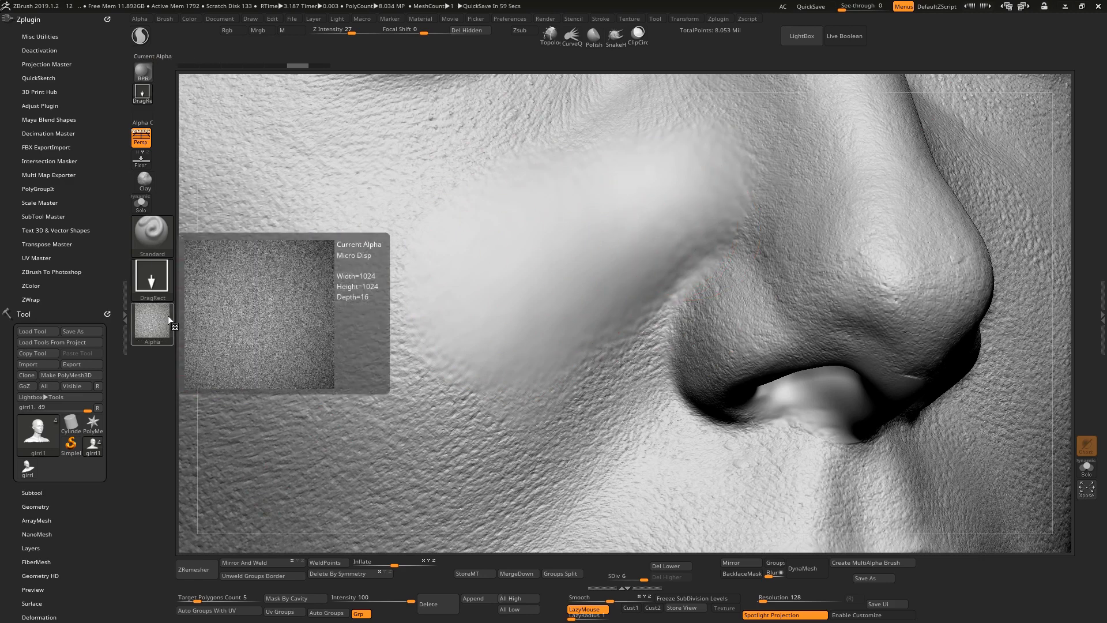
click(152, 322)
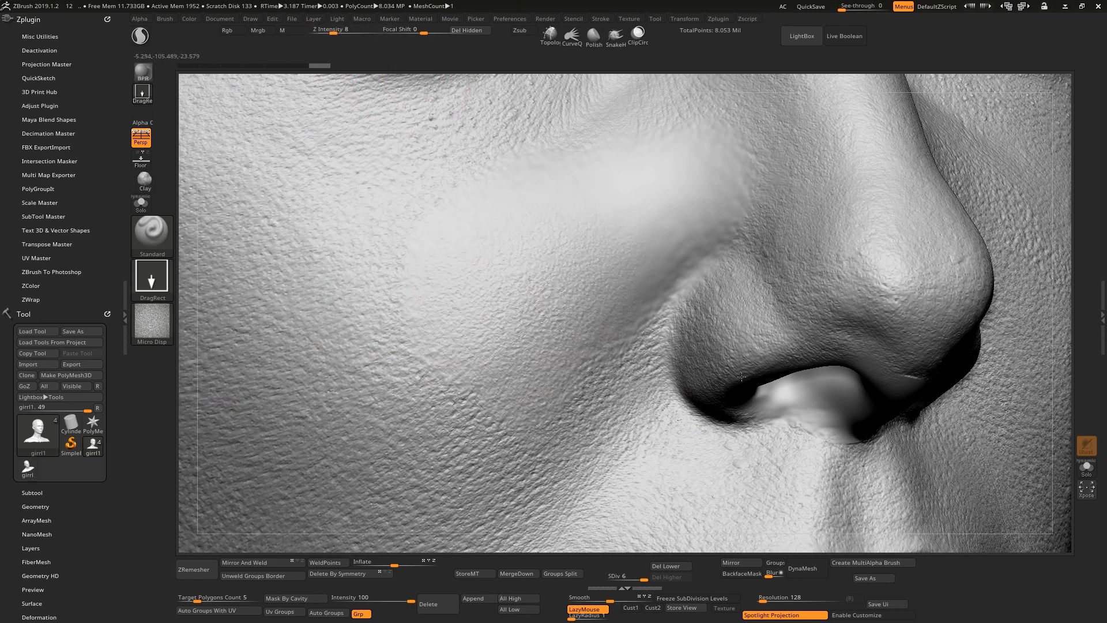
mouse_move(809, 258)
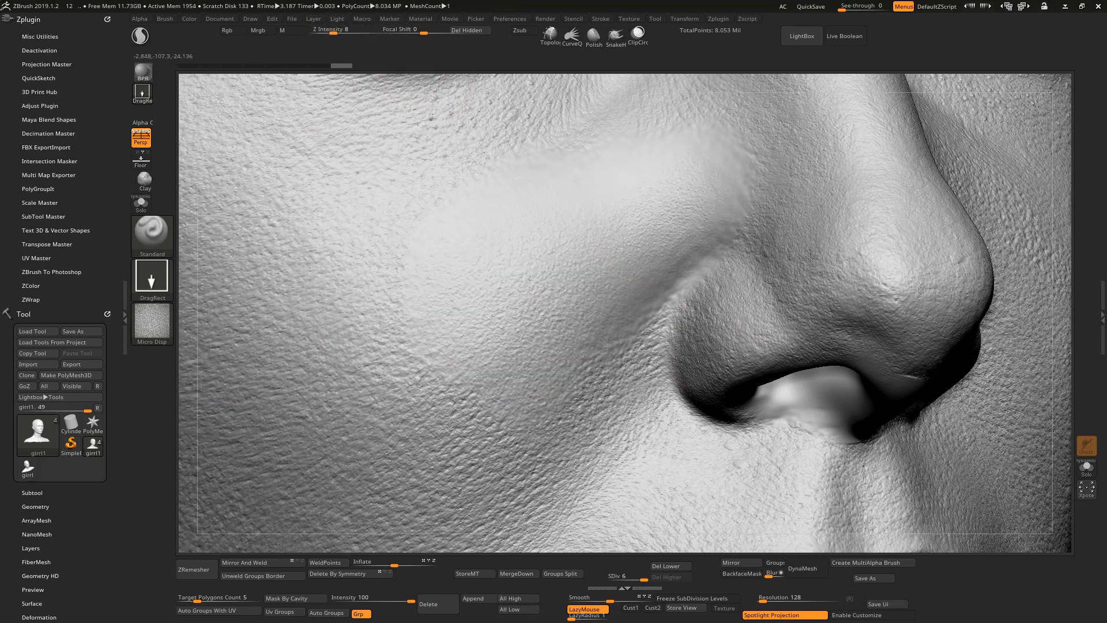
drag(810, 256, 636, 299)
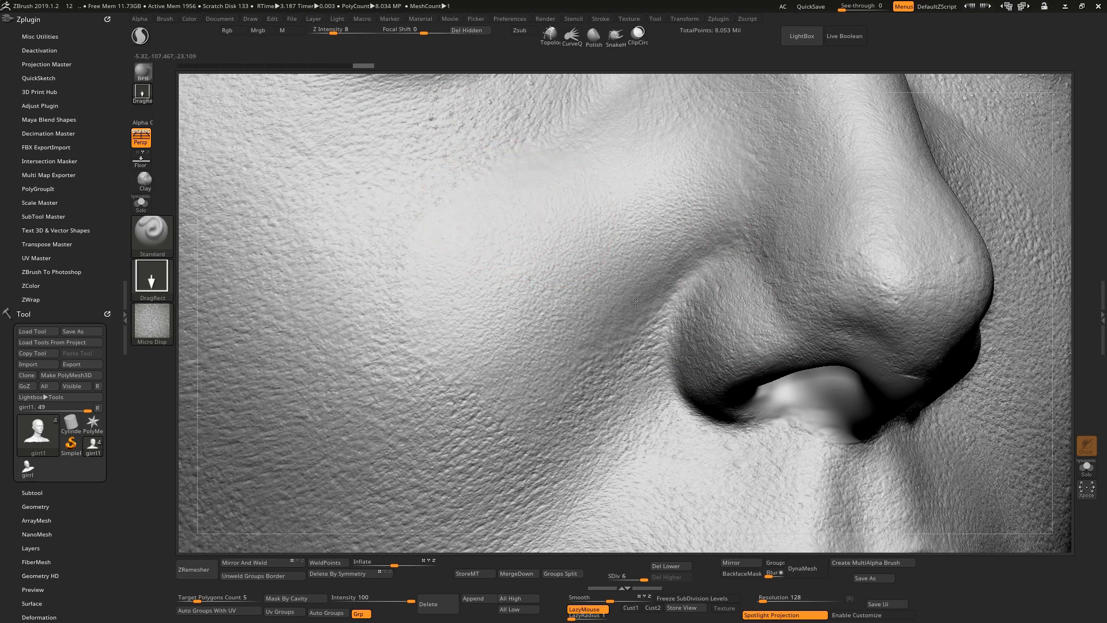
mouse_move(434, 246)
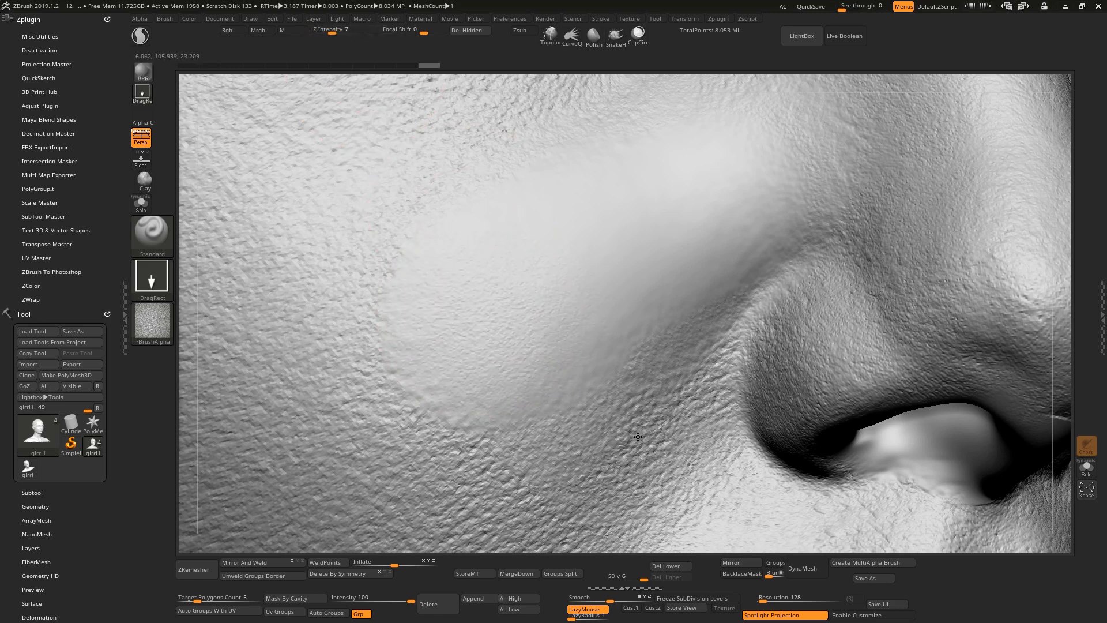
mouse_move(738, 180)
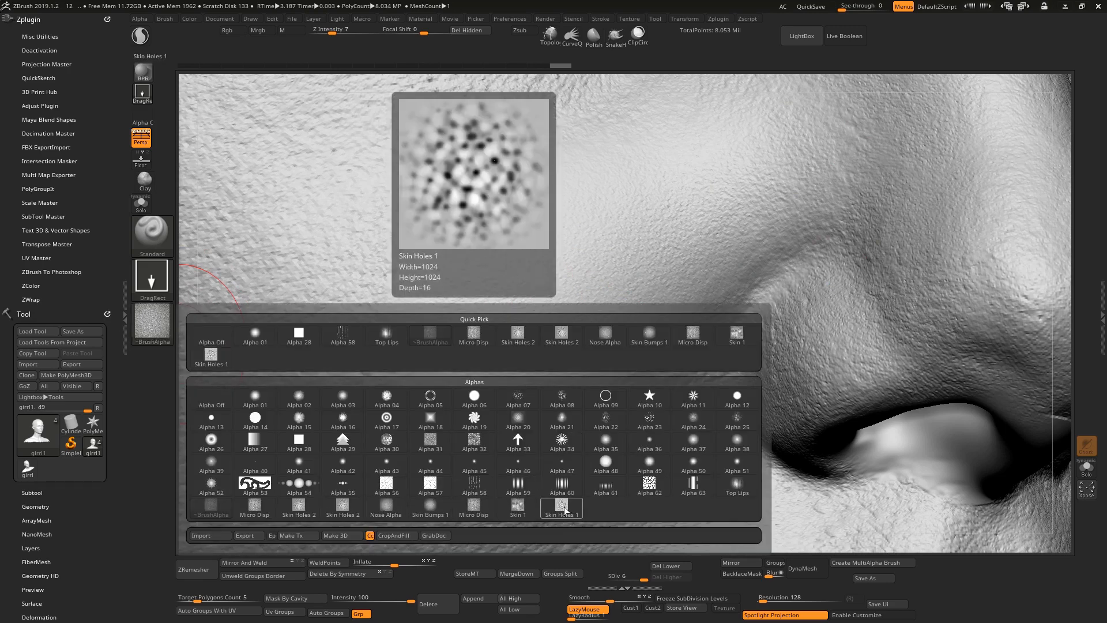
Step: Switch the brush to the Skin Holes 1 pore alpha and adjust its Alpha Modify settings
click(562, 507)
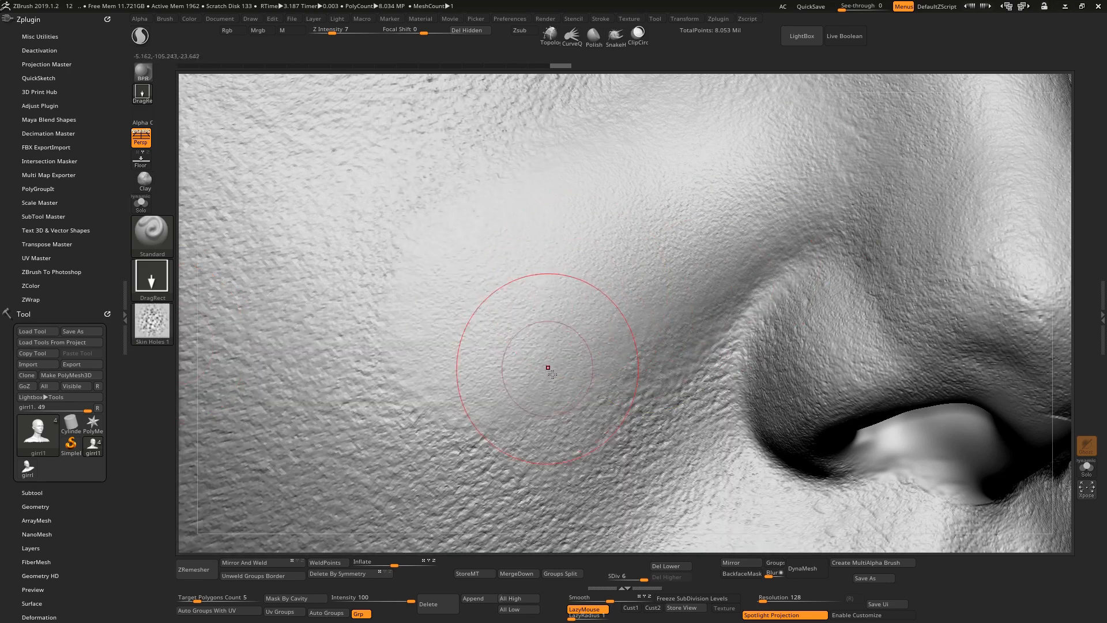
click(152, 321)
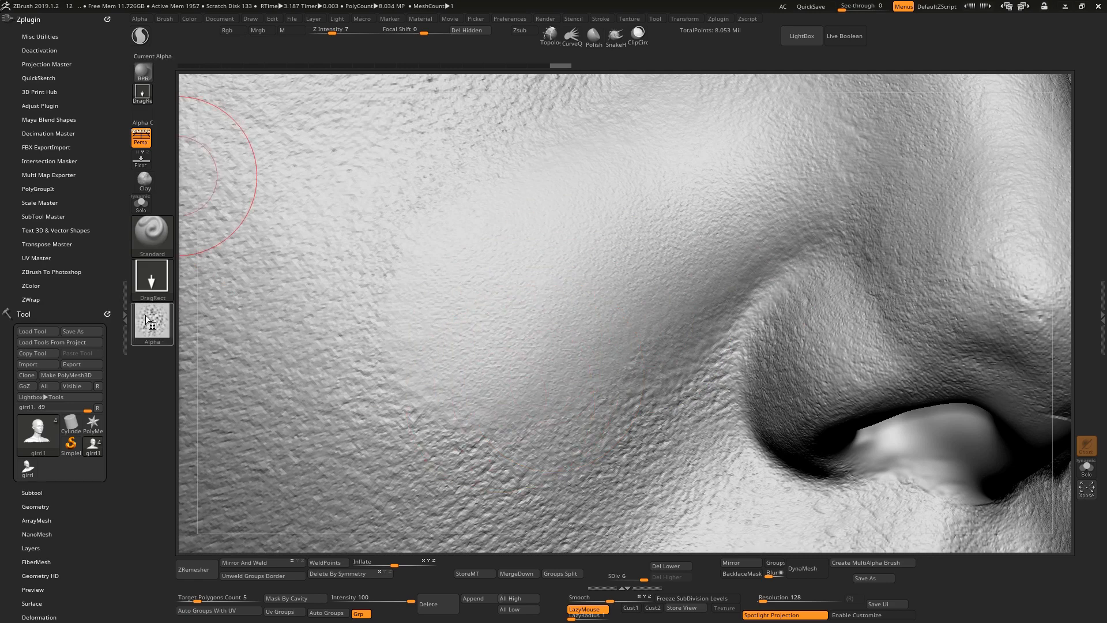
click(152, 320)
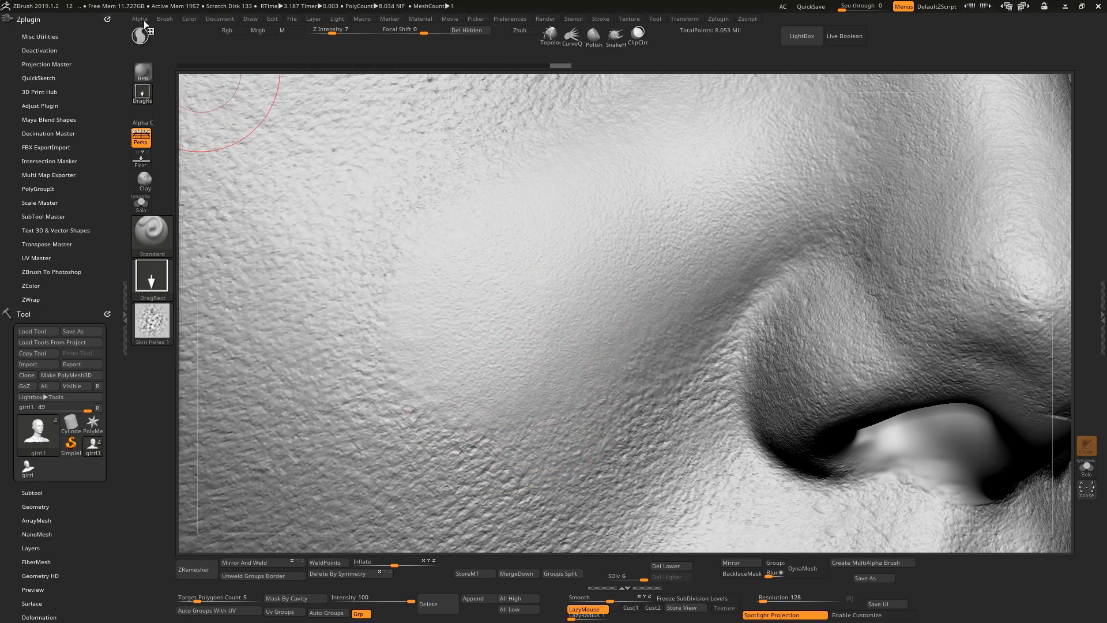
click(136, 18)
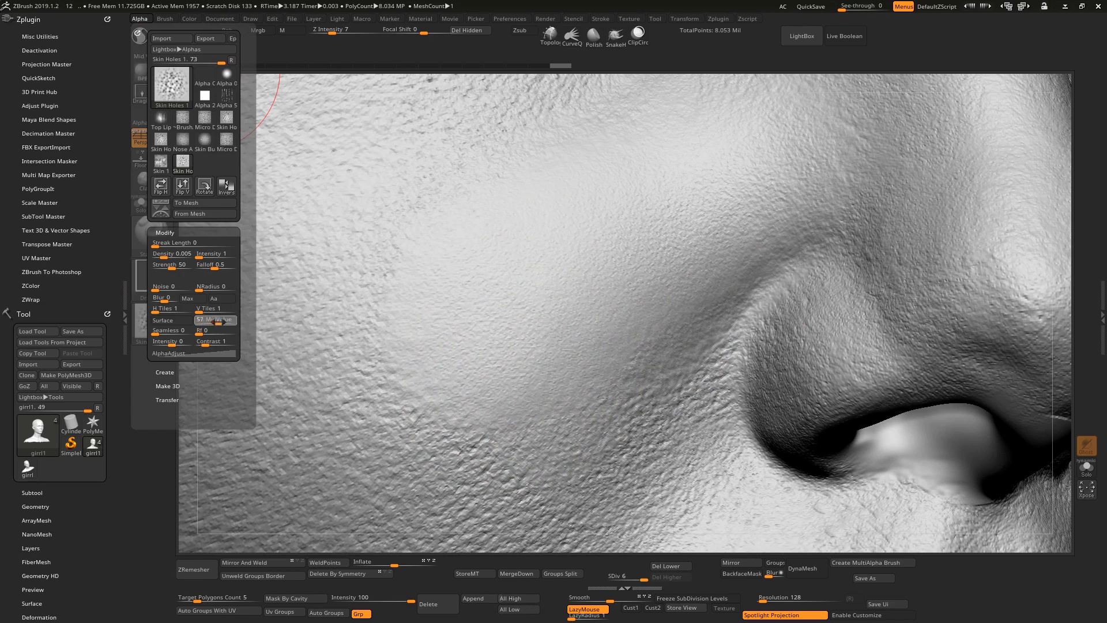
drag(216, 319, 209, 319)
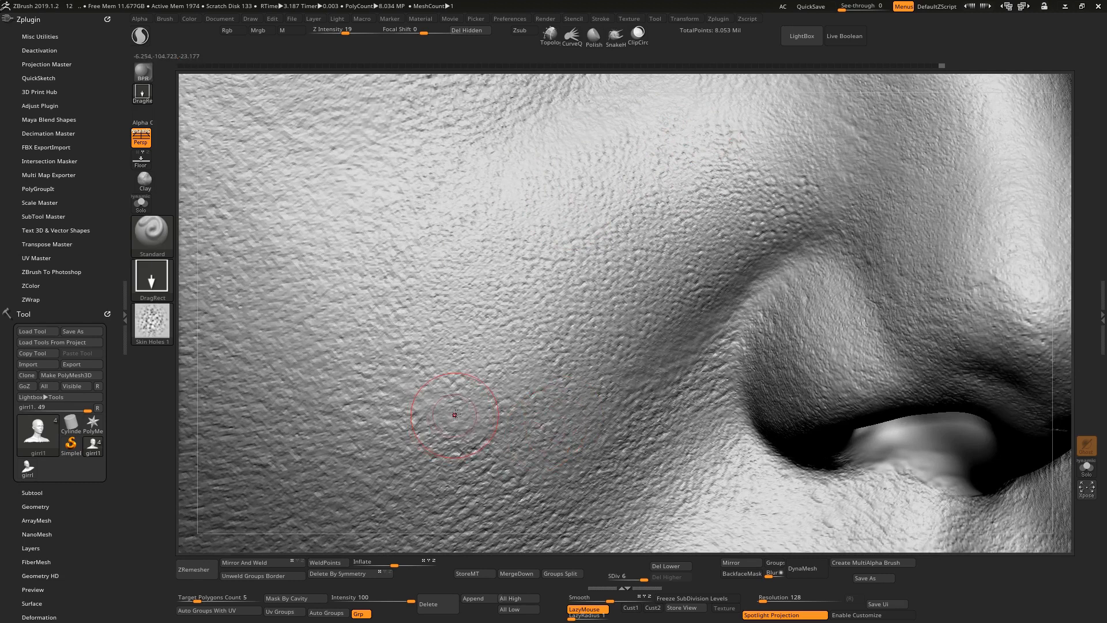
Step: Replace the pore alpha with the Alpha 58 wrinkle-line pattern
drag(455, 414, 431, 145)
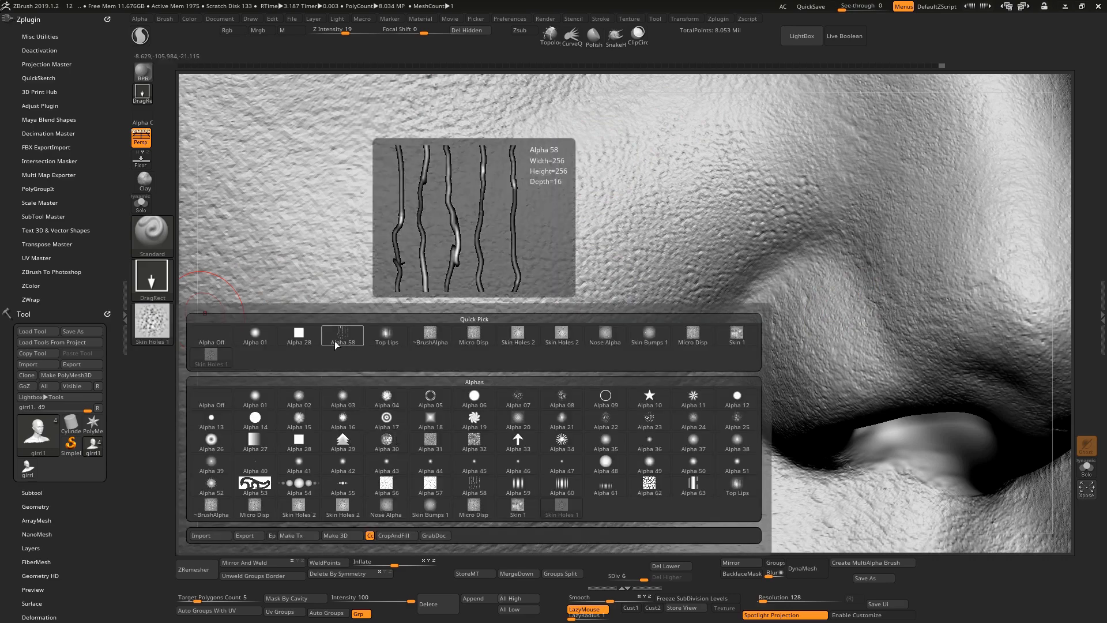
click(343, 334)
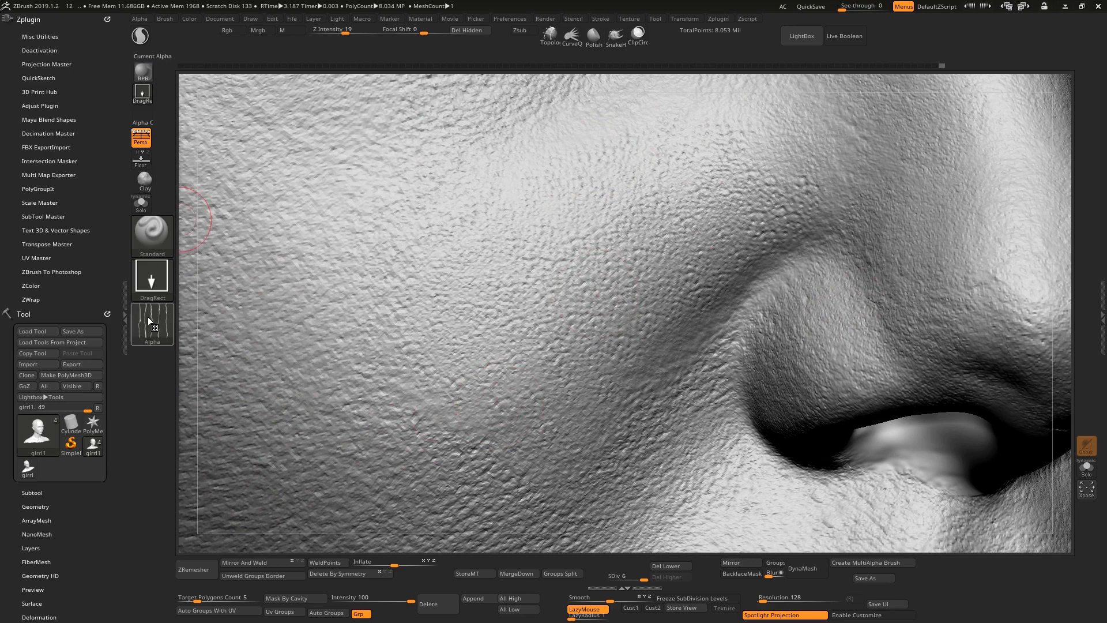
mouse_move(152, 318)
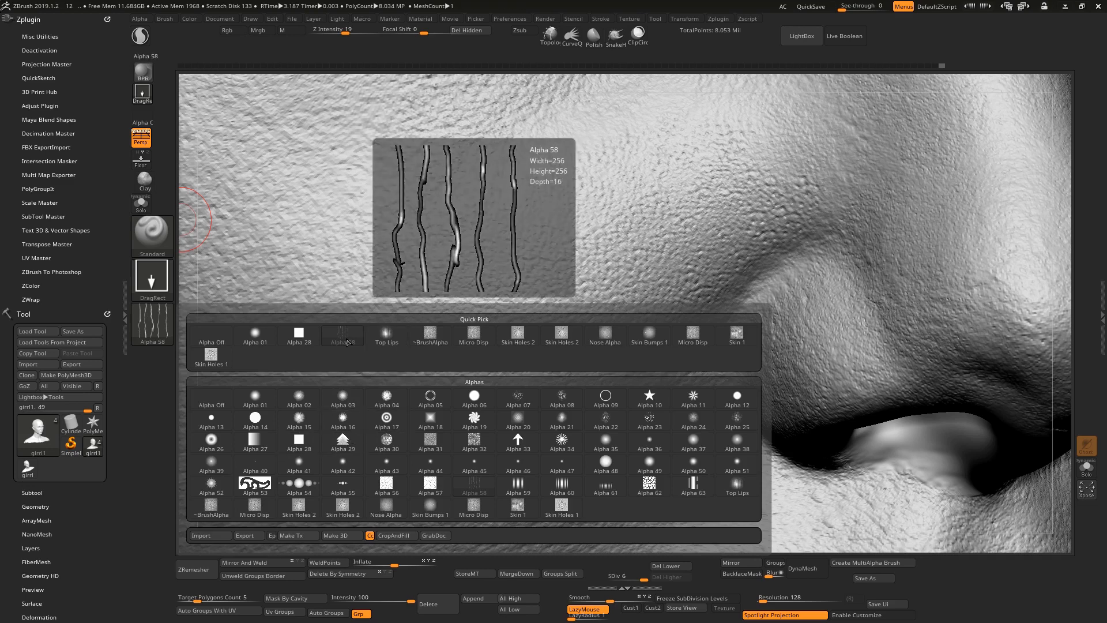
click(342, 336)
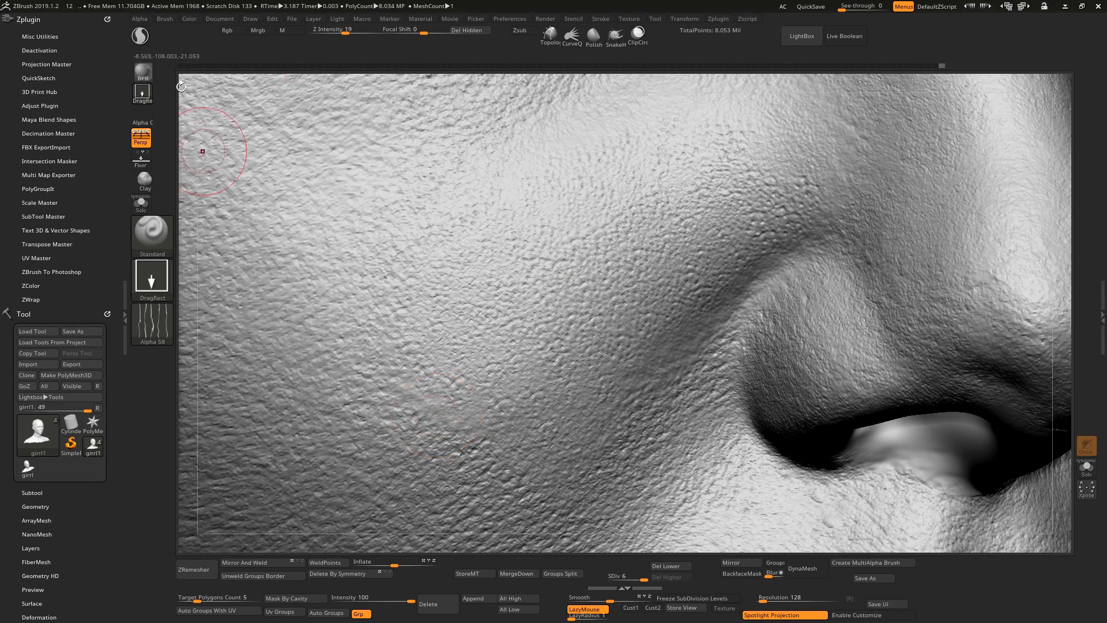
click(140, 18)
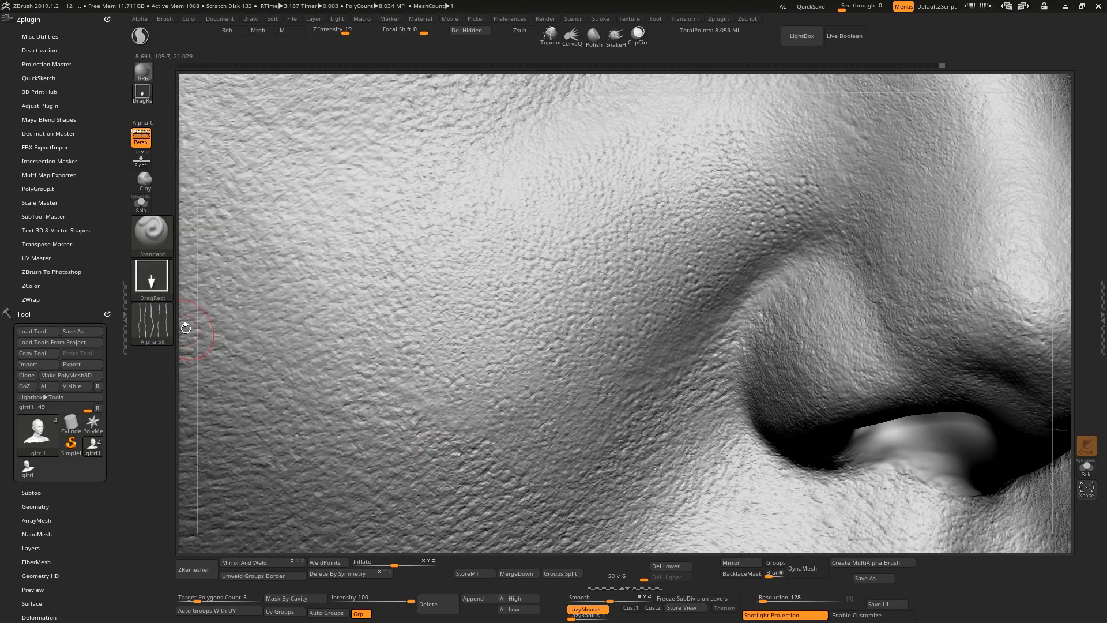
mouse_move(372, 453)
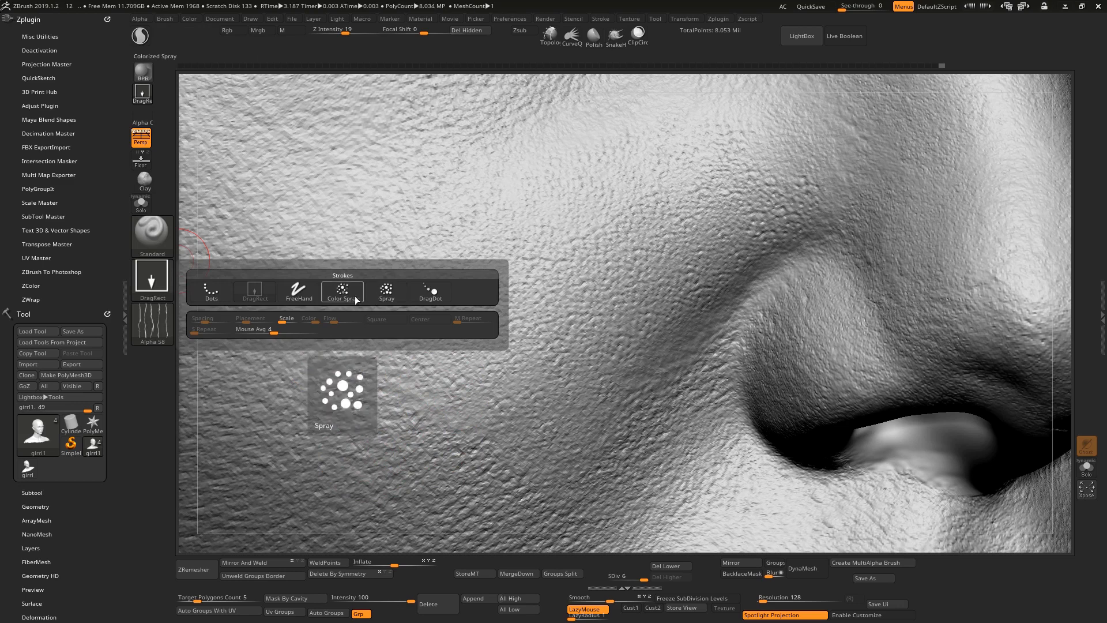
Step: Set the brush stroke to Color Spray scattering
click(342, 292)
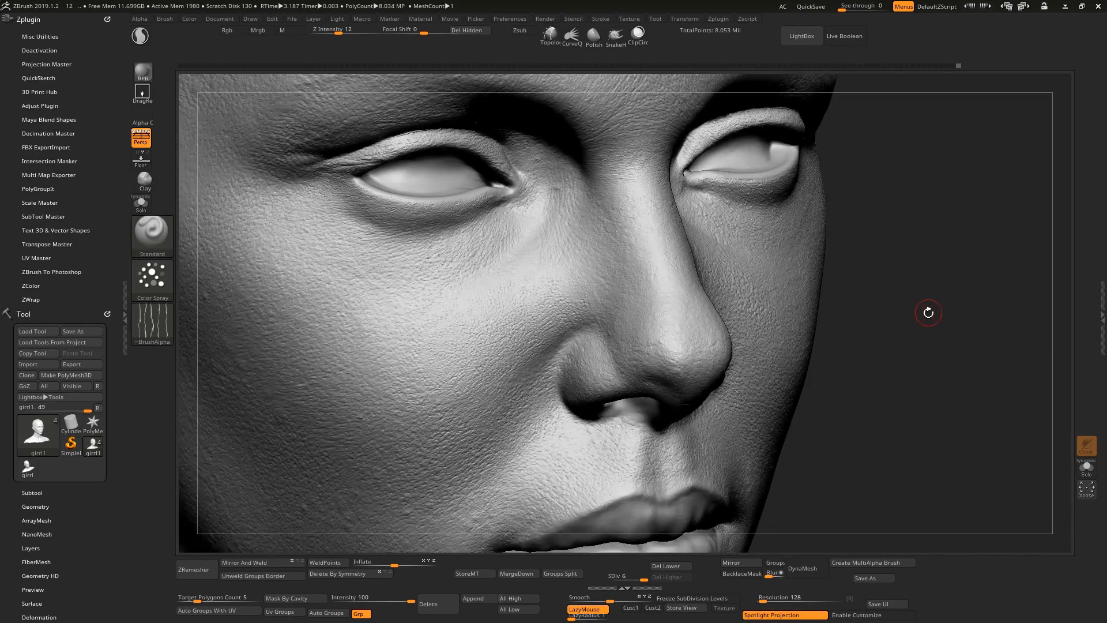
Step: Spray pore and wrinkle texture beside the left nostril and across the cheek near the nose
drag(928, 312, 973, 356)
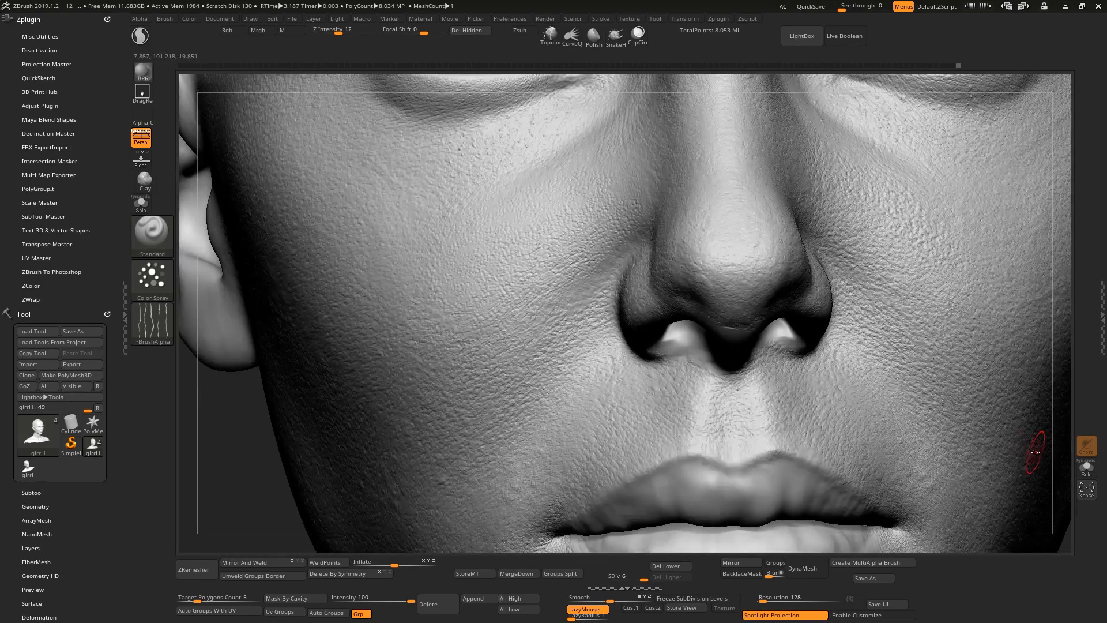
mouse_move(588, 348)
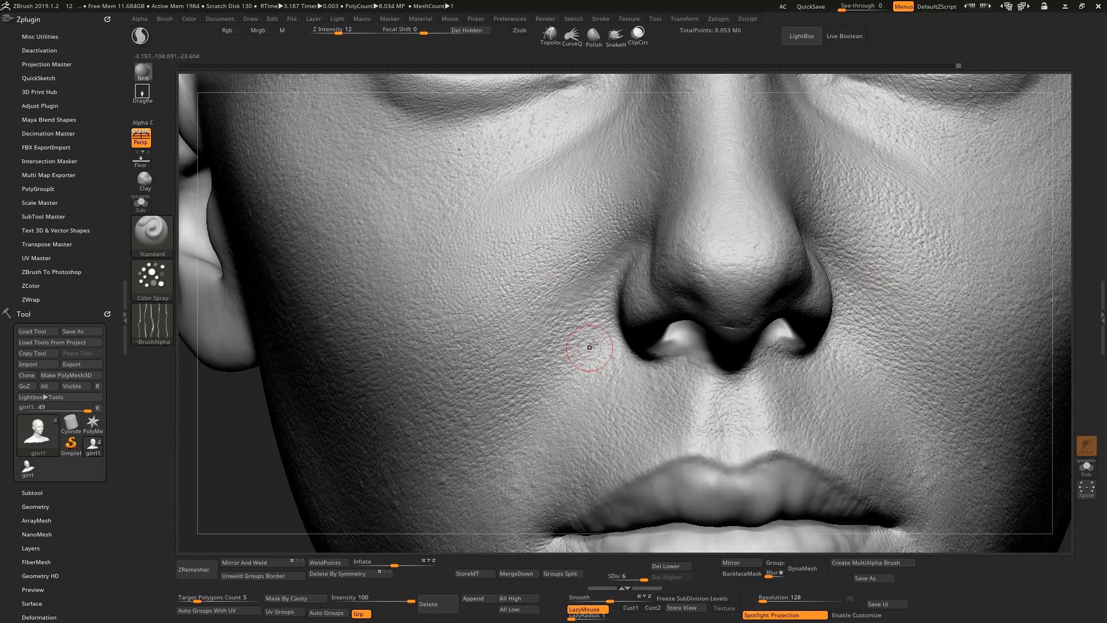
mouse_move(582, 276)
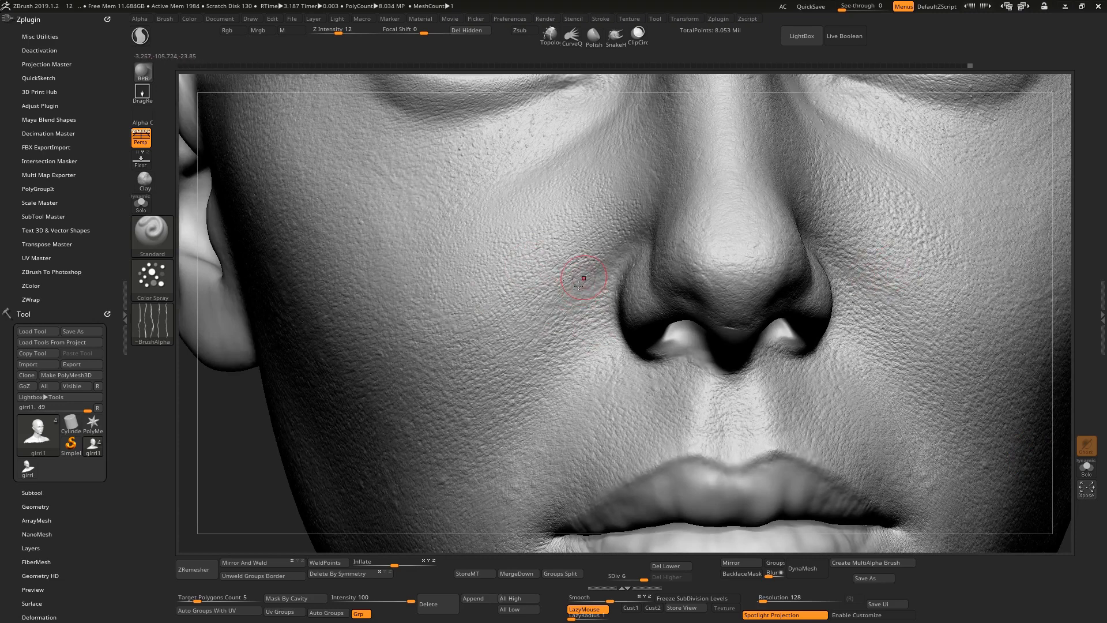
drag(582, 276, 487, 382)
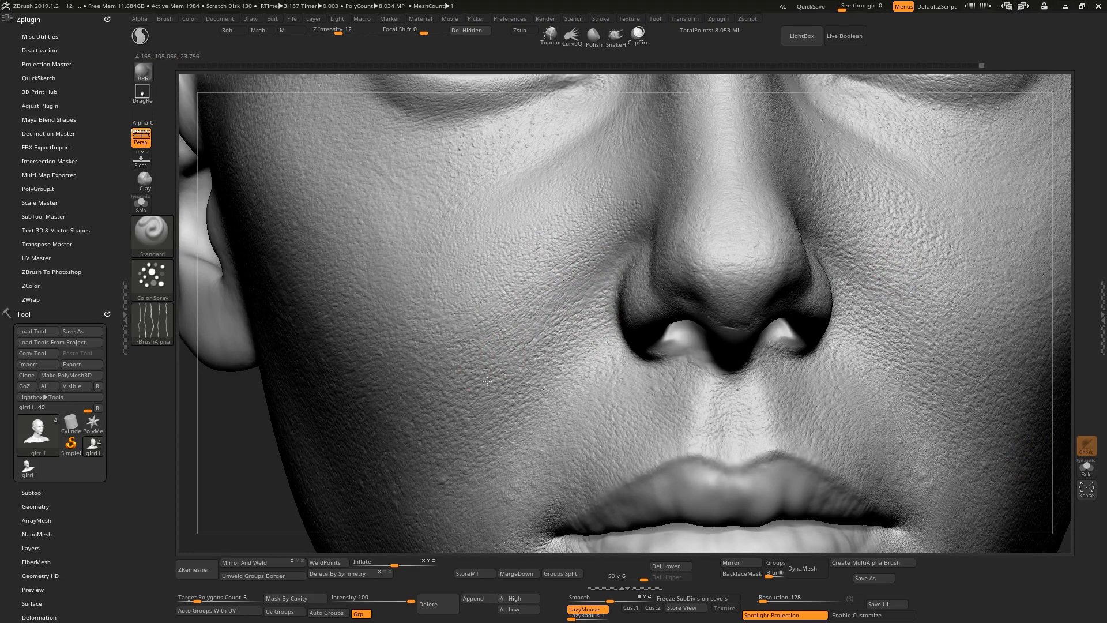
mouse_move(425, 311)
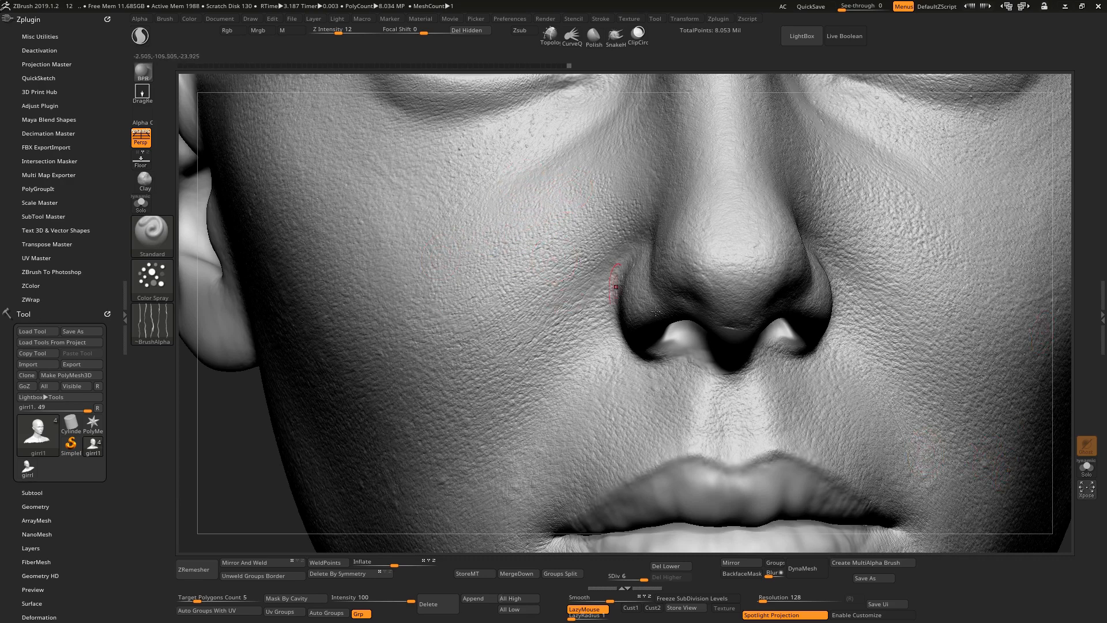
mouse_move(632, 252)
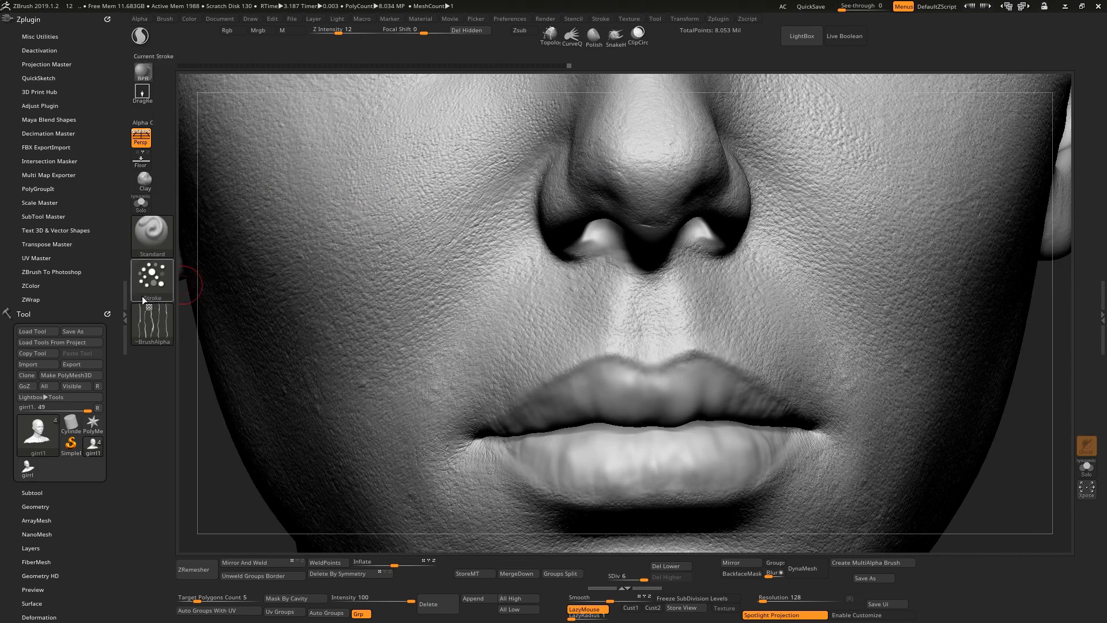
click(153, 279)
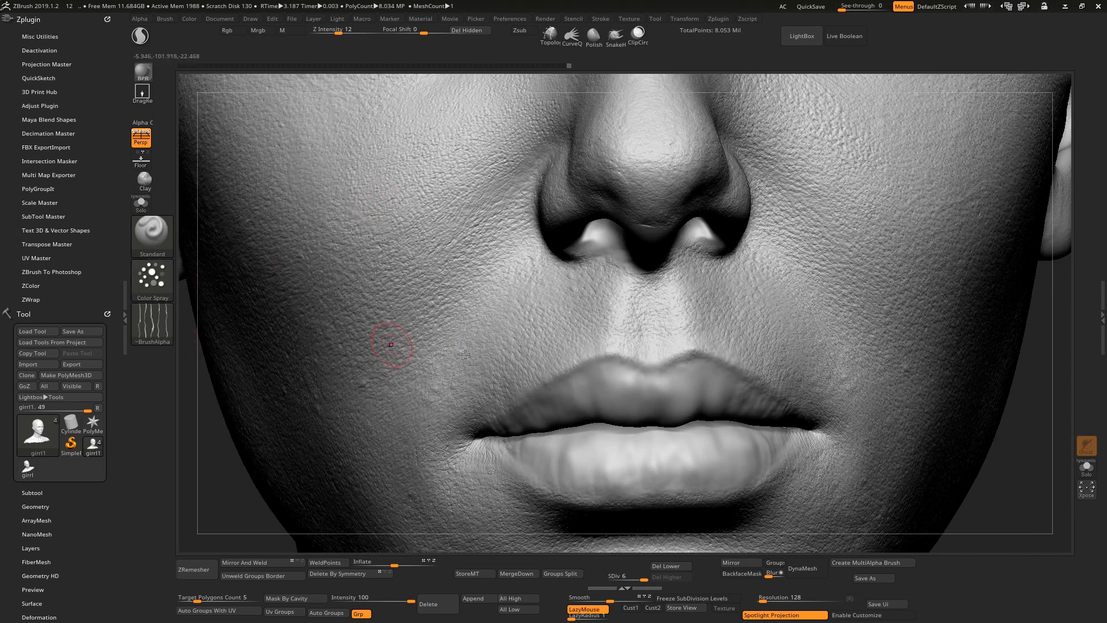
mouse_move(570, 203)
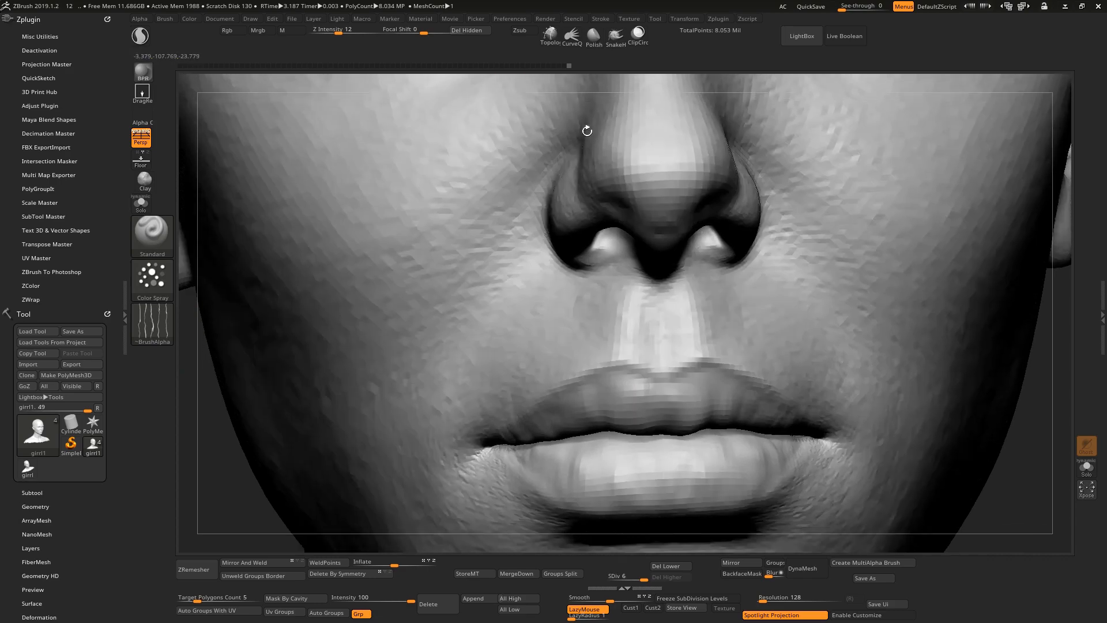
drag(586, 130, 624, 85)
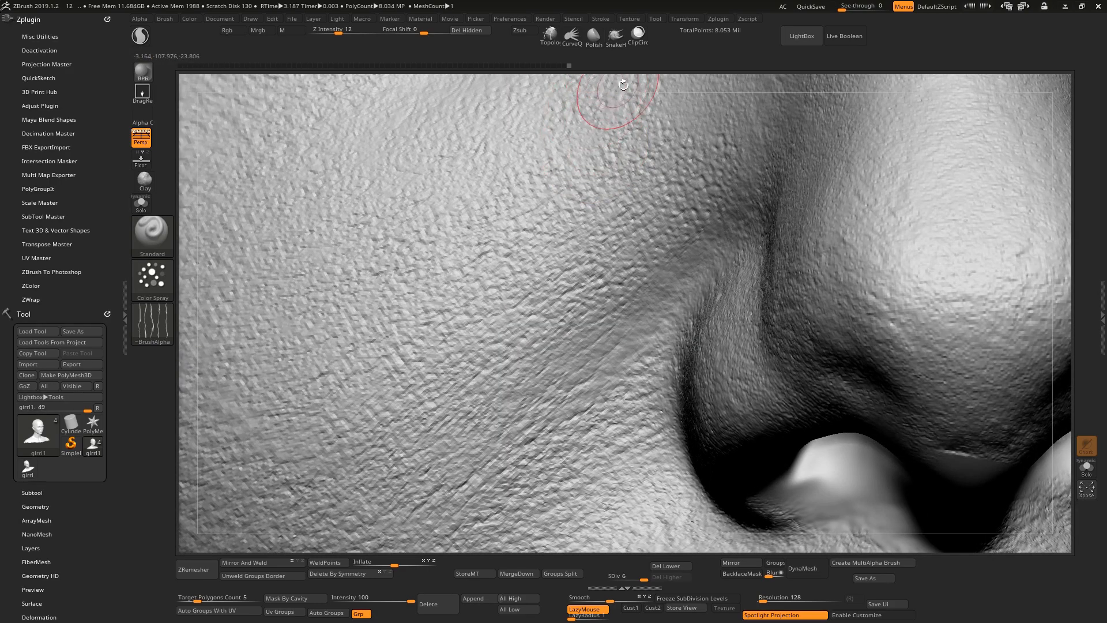
drag(624, 84, 1045, 402)
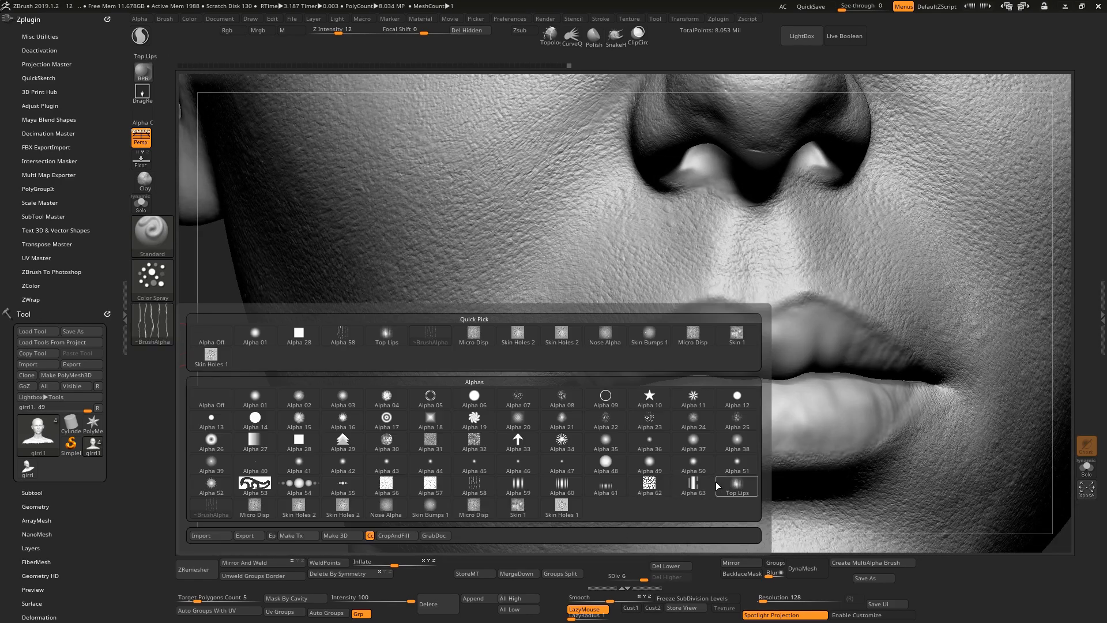
Step: Stamp the Top Lips wrinkle alpha across the lips and inspect the vertical creases
click(736, 485)
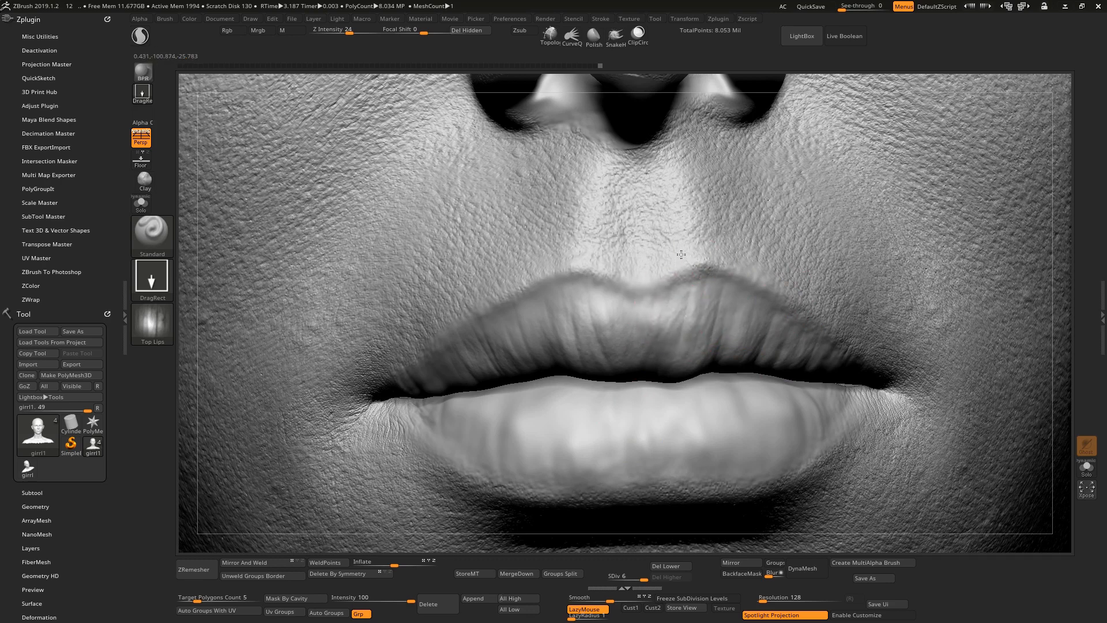
mouse_move(625, 261)
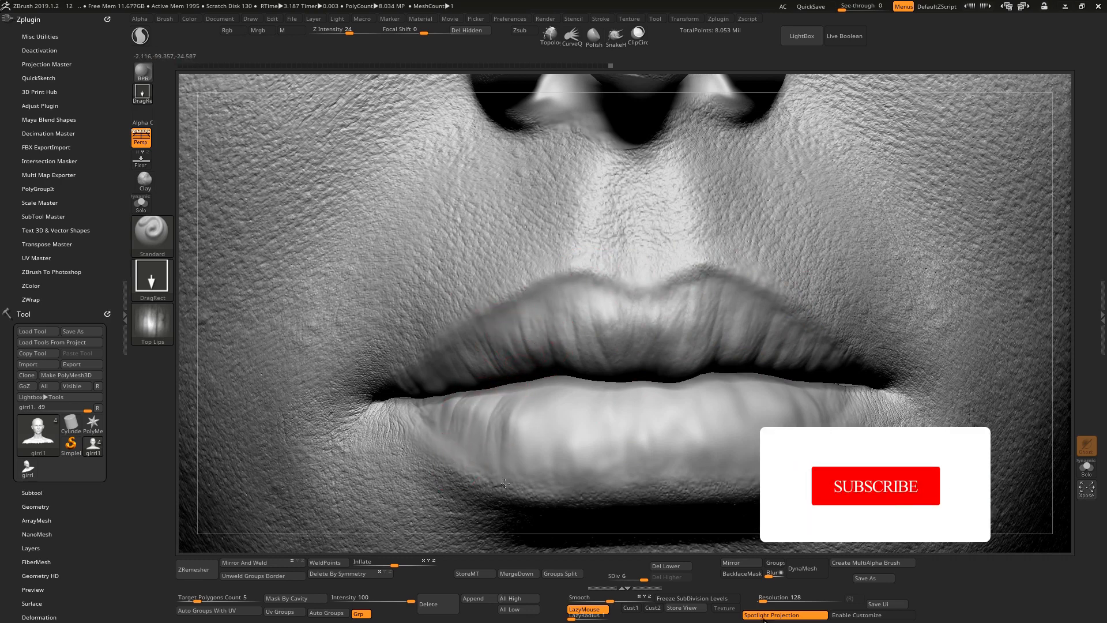
click(875, 485)
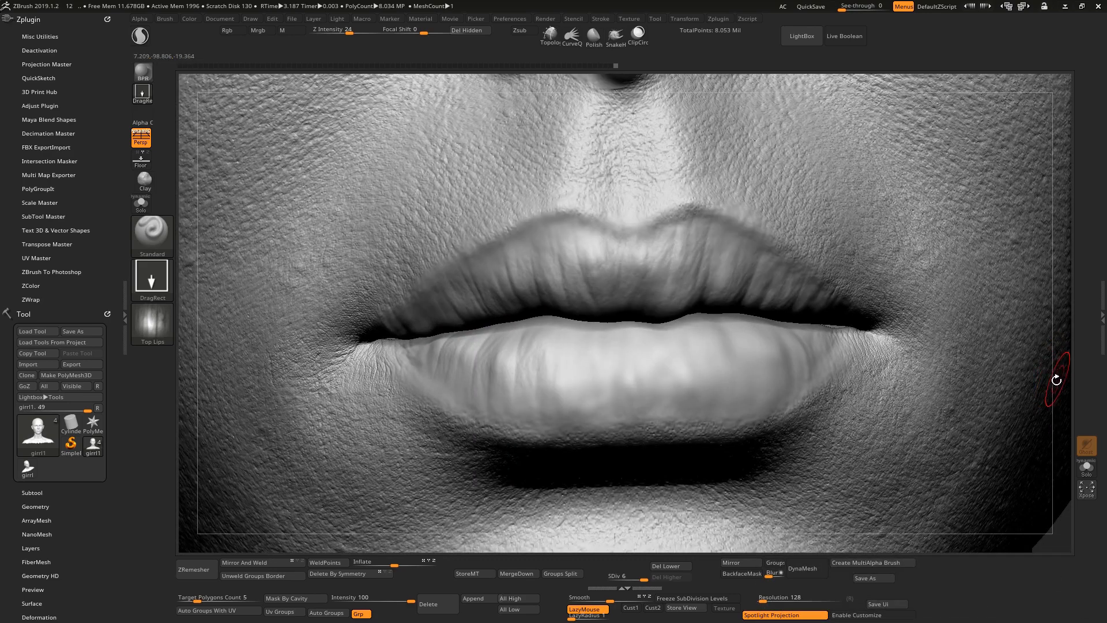
drag(614, 283, 568, 433)
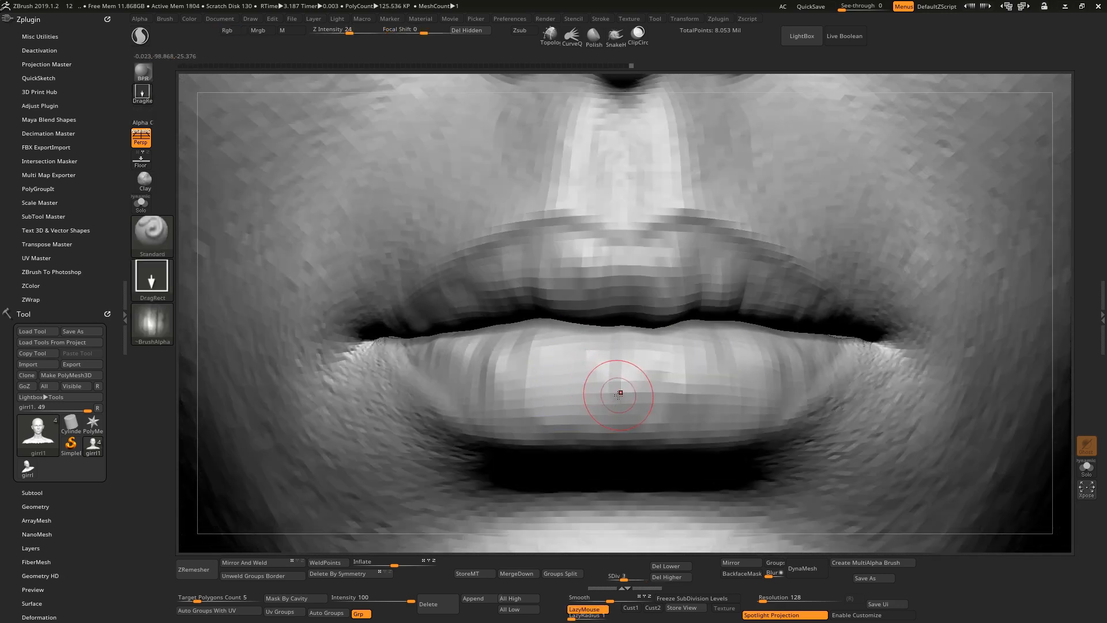
mouse_move(580, 393)
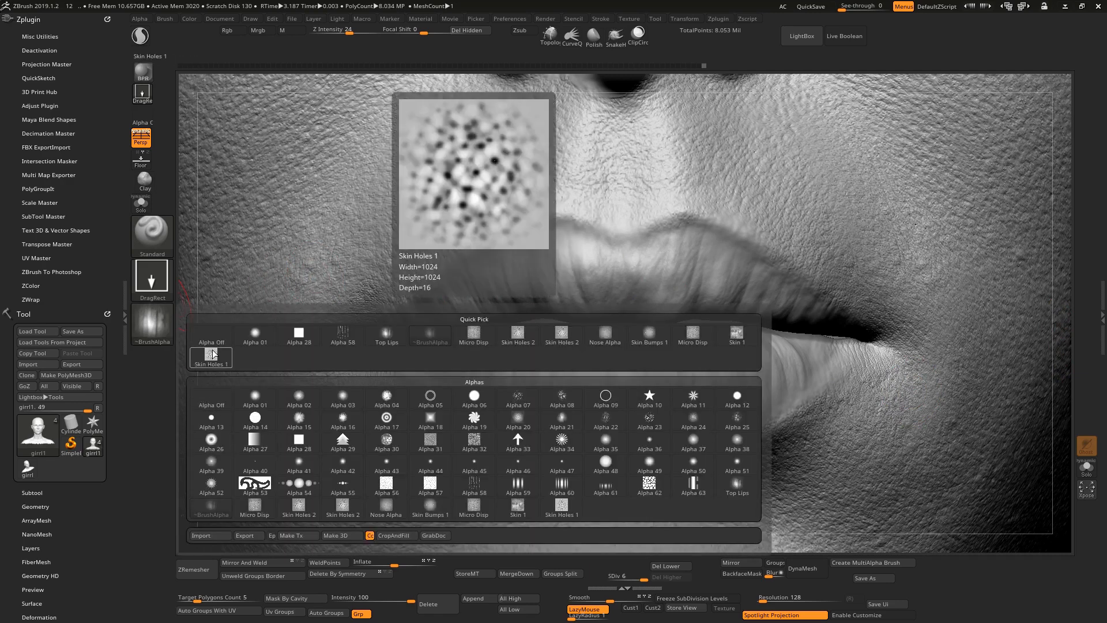
Step: Select the Skin Holes 1 pore alpha at a lower Z Intensity for subtler pores
click(211, 395)
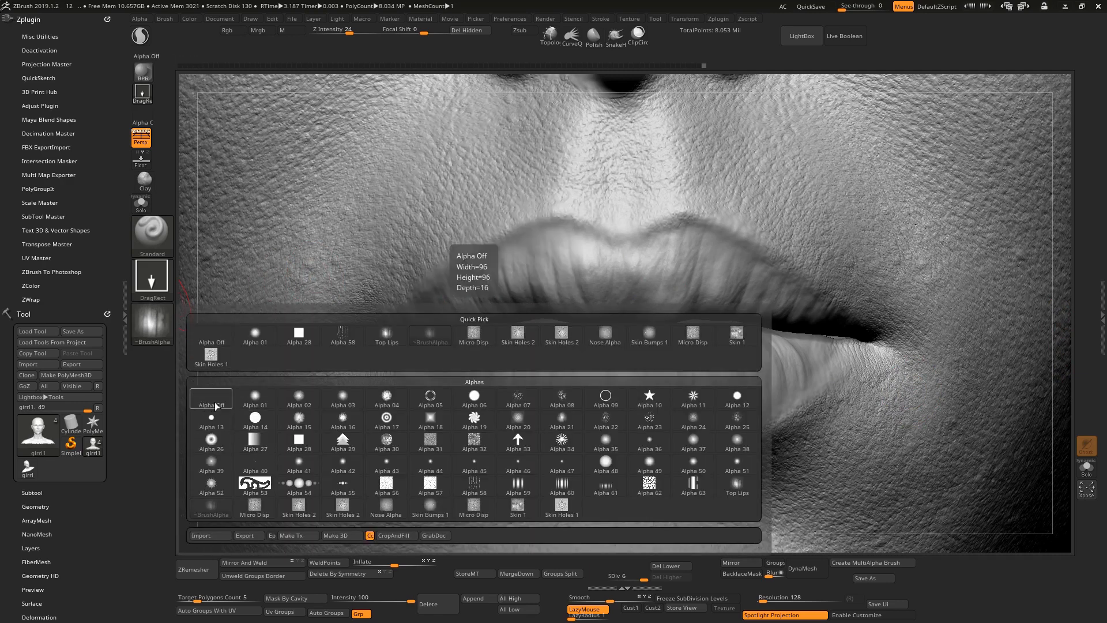
click(254, 505)
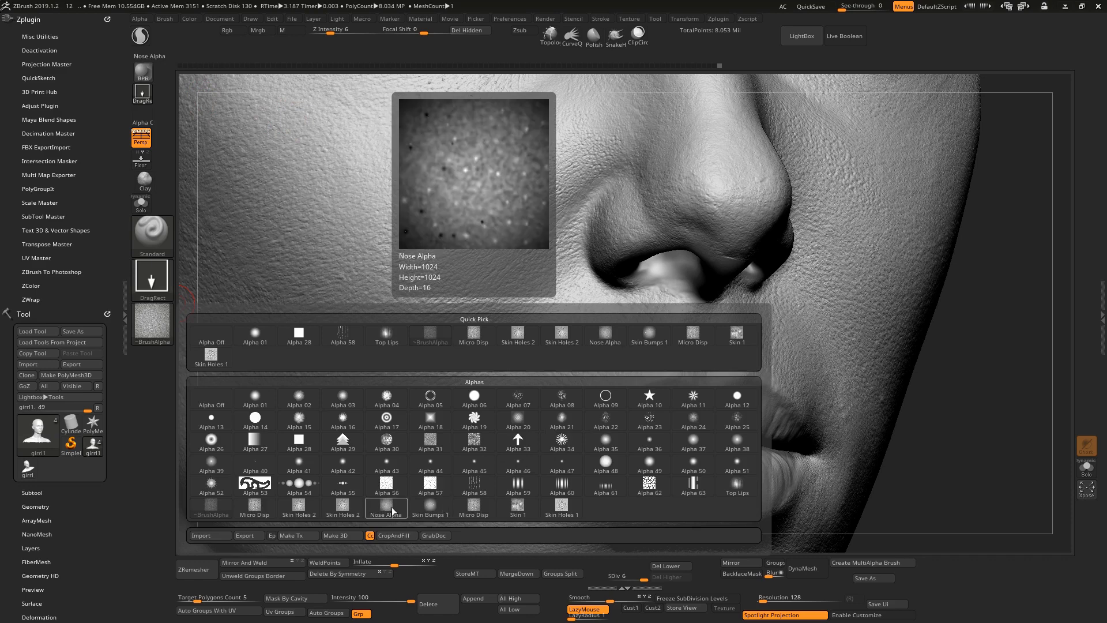
Step: Compare Nose Alpha with Skin Holes 2, settle on Nose Alpha and view the nose from the side
click(343, 503)
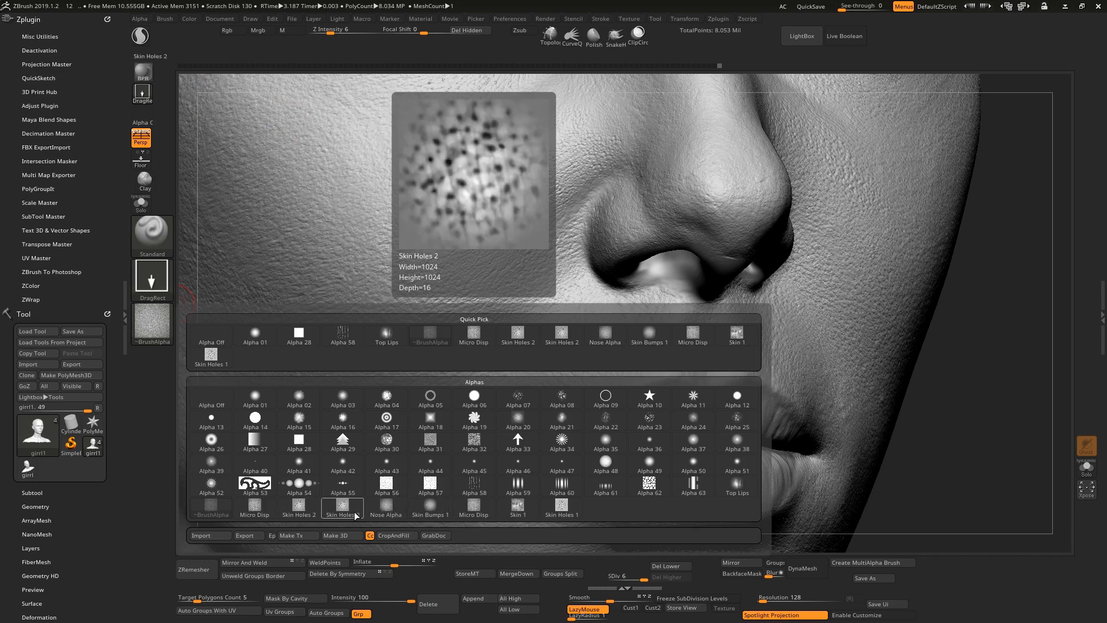
click(385, 505)
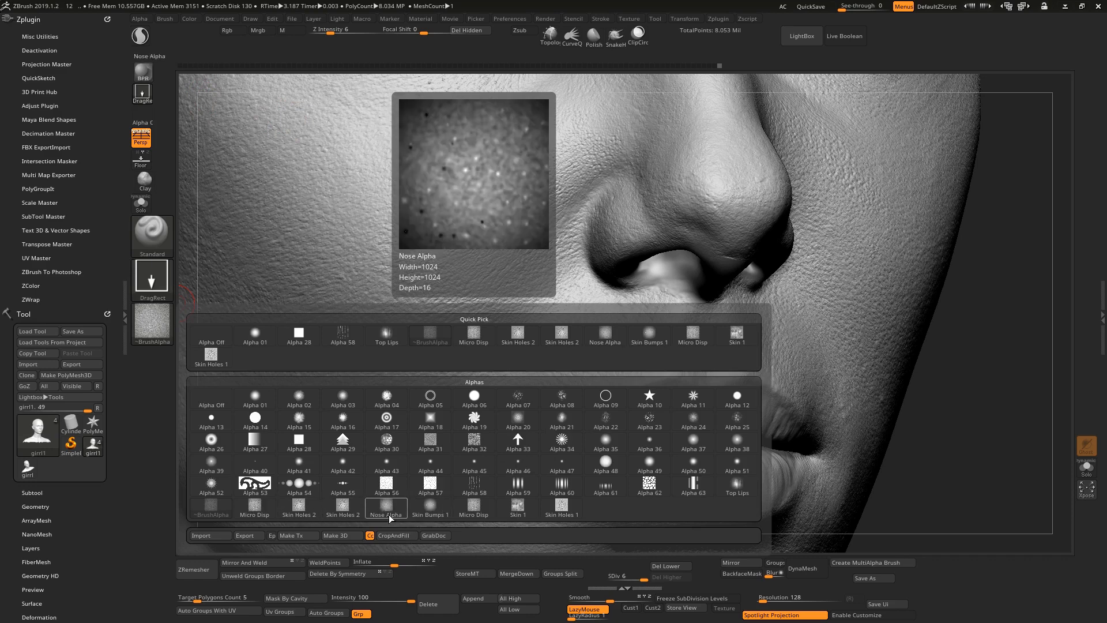
click(386, 510)
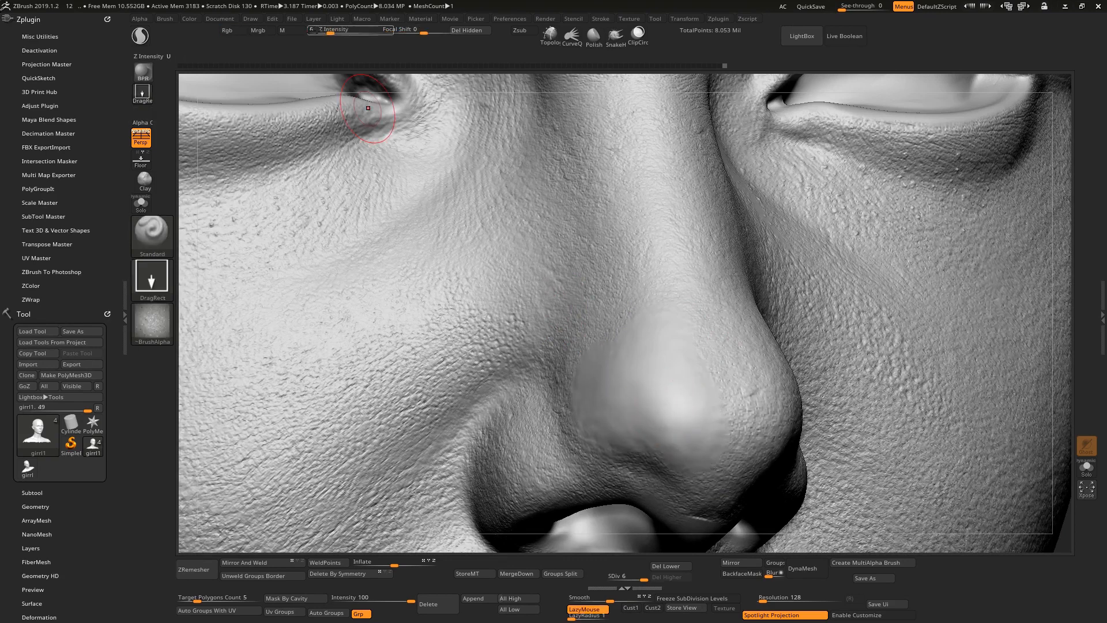
mouse_move(658, 363)
text(12)
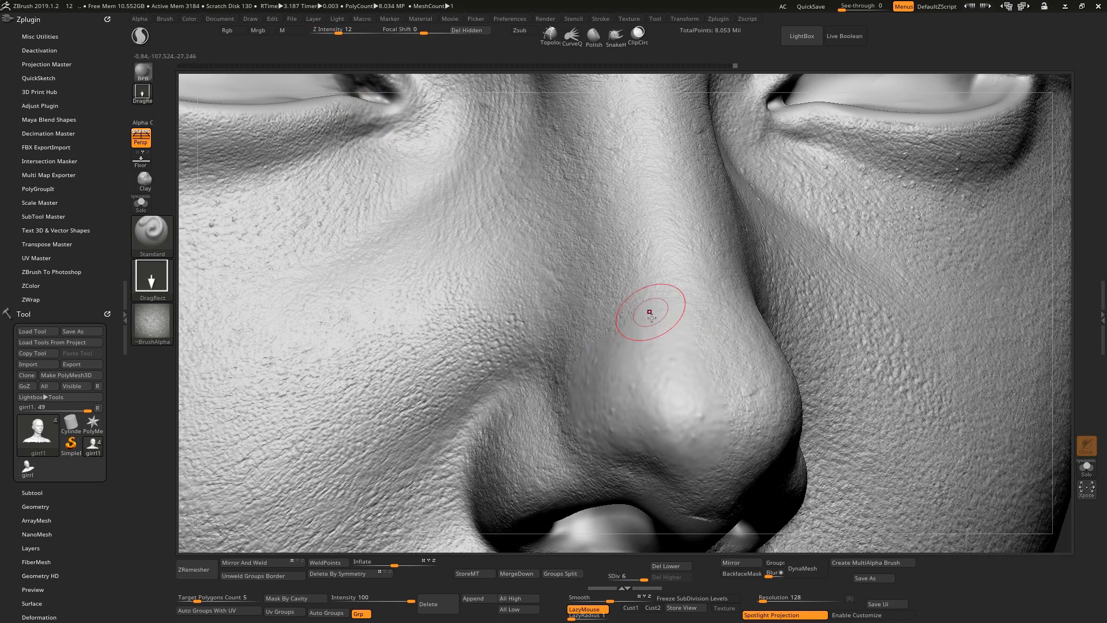
mouse_move(190, 306)
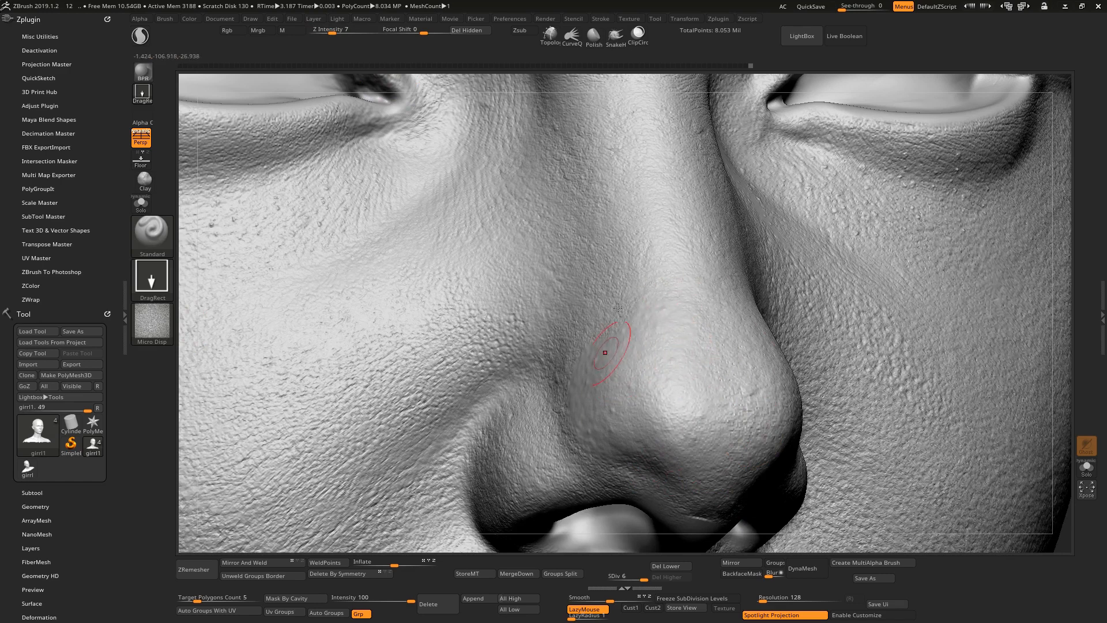
mouse_move(1017, 368)
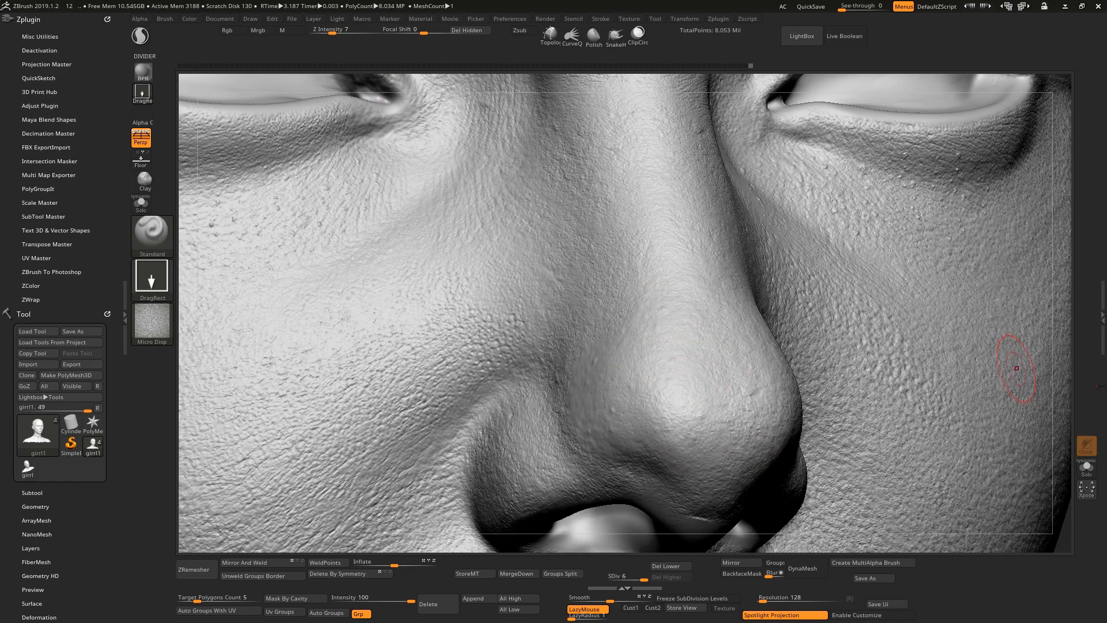
drag(1017, 367, 597, 401)
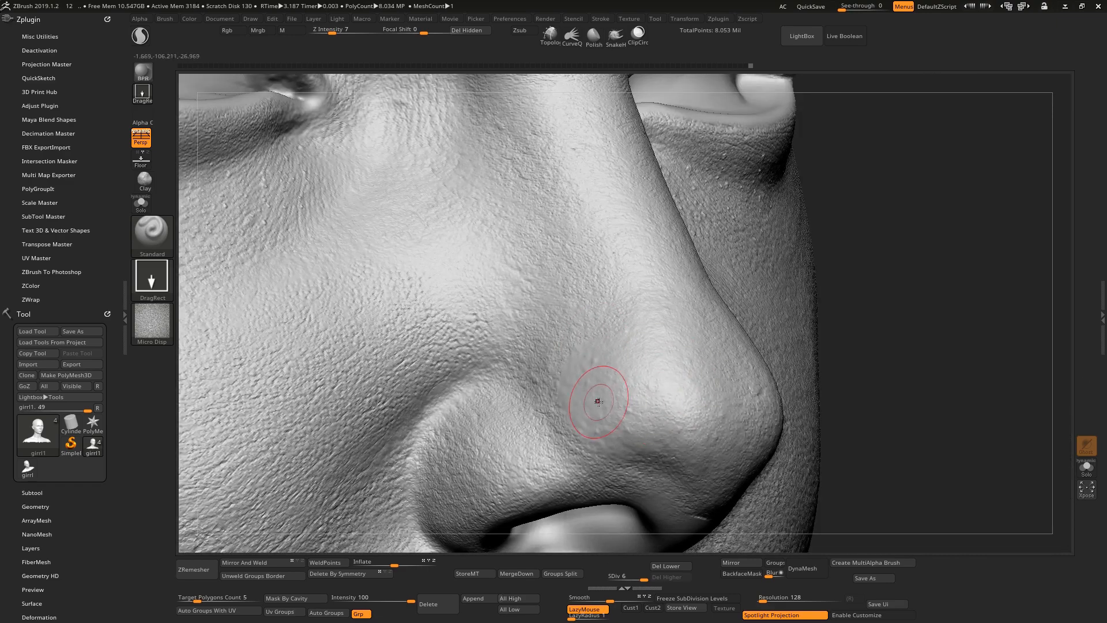
mouse_move(584, 397)
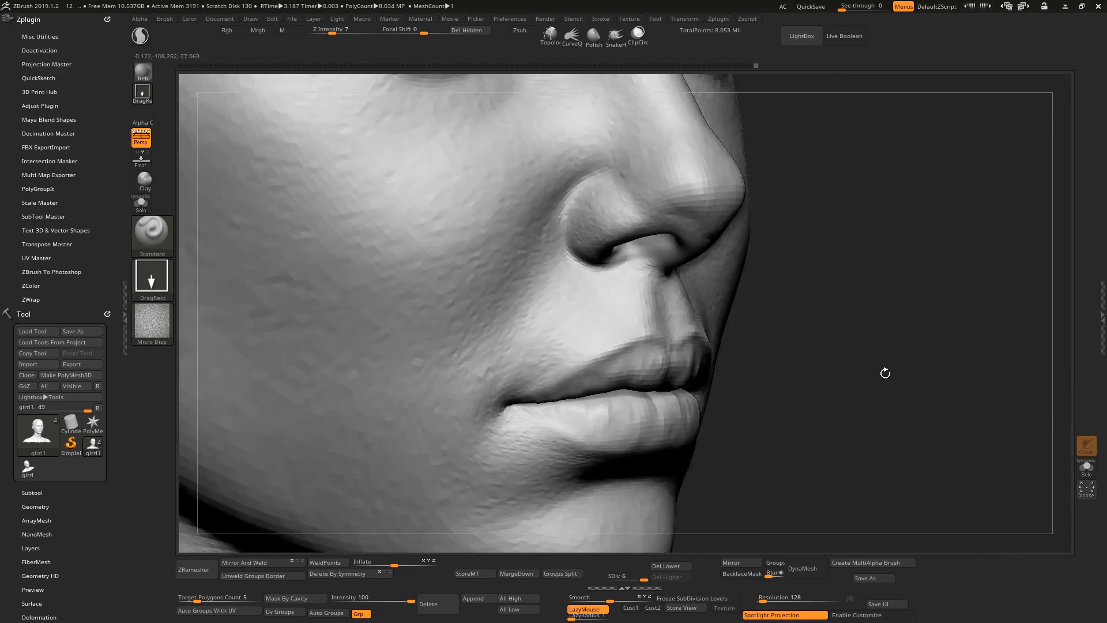
drag(884, 373, 539, 282)
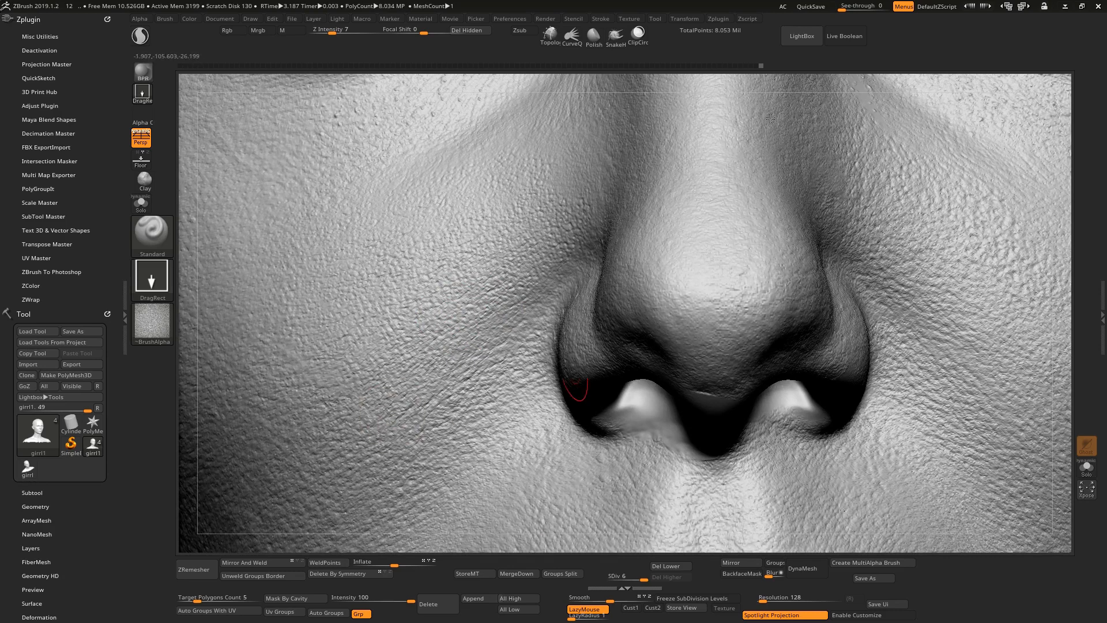
mouse_move(1068, 356)
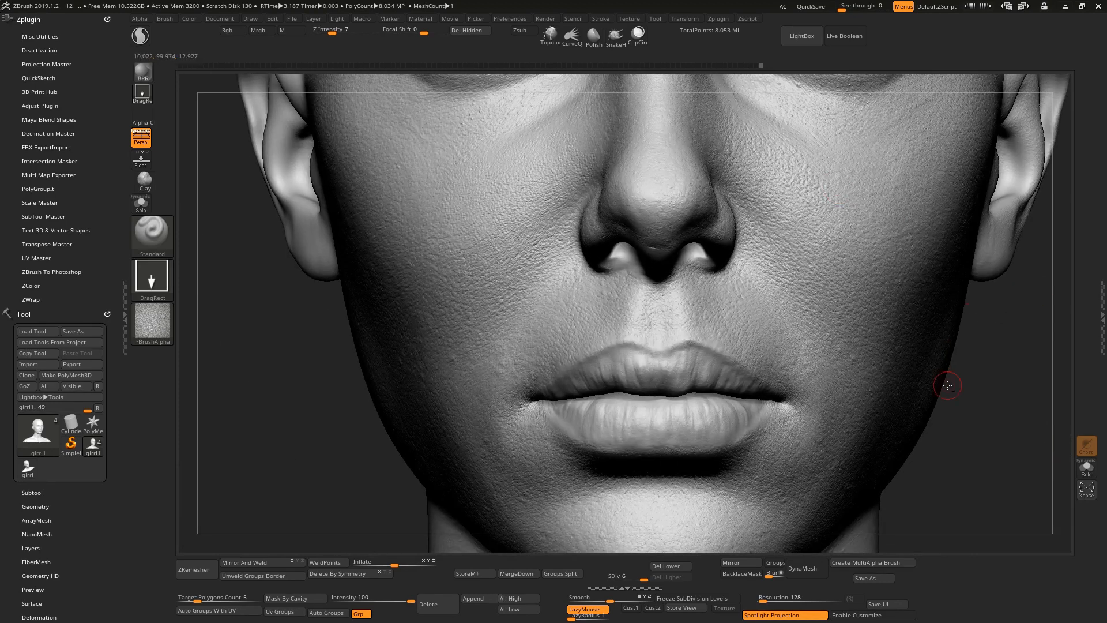
drag(948, 386, 964, 358)
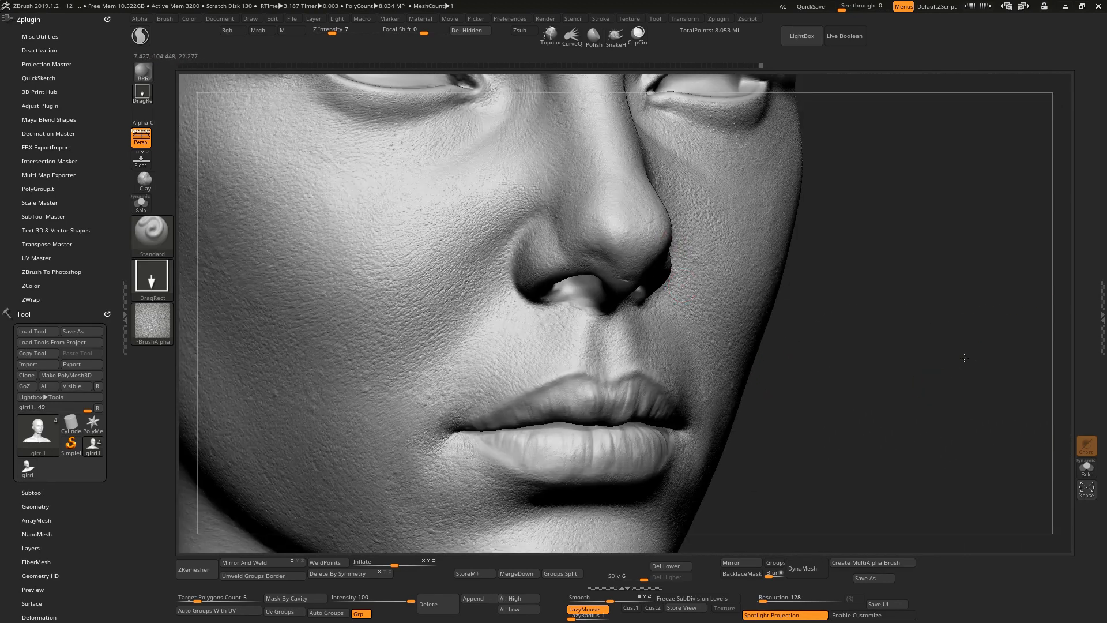